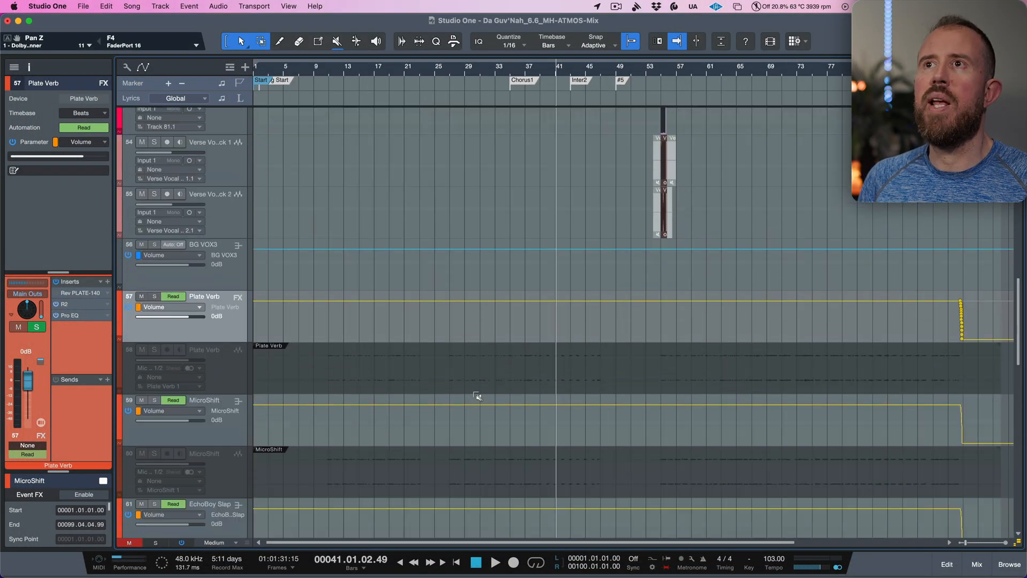
Solo the Horns-Prnt_V1.0d track and audition it with its Room Reverb and Plate Verb sends shown.
scroll(down, 3)
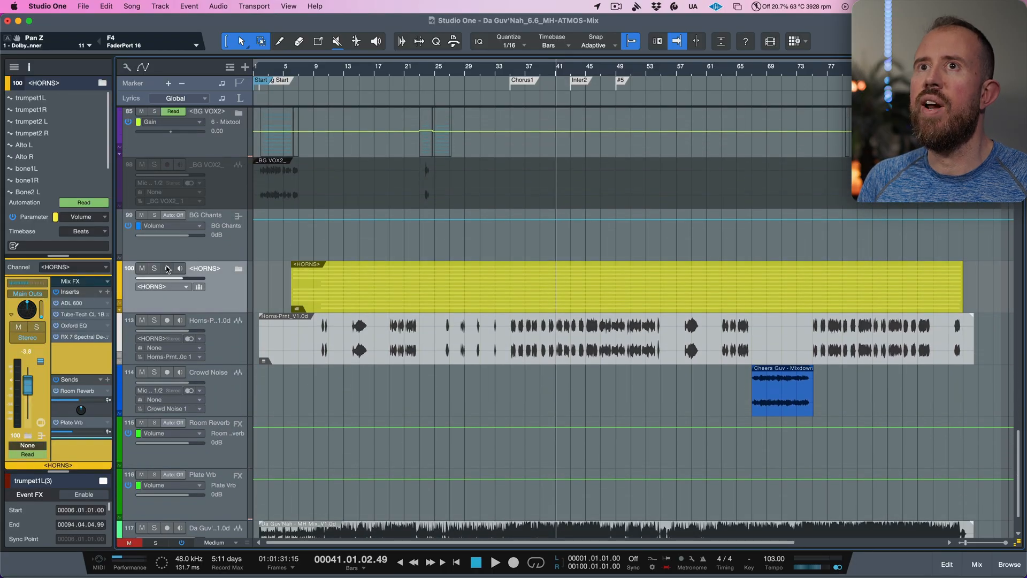
click(155, 267)
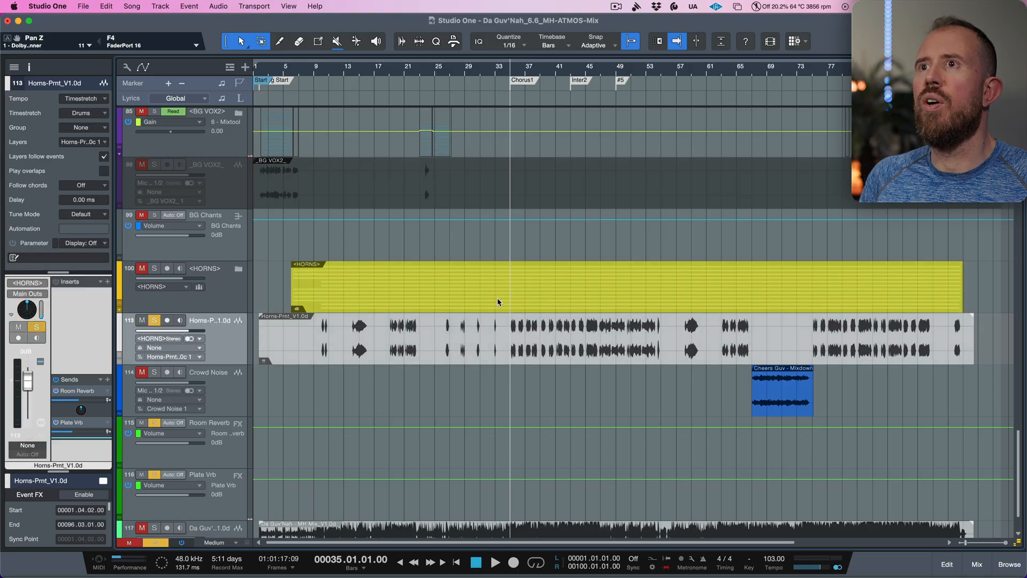
mouse_move(388, 376)
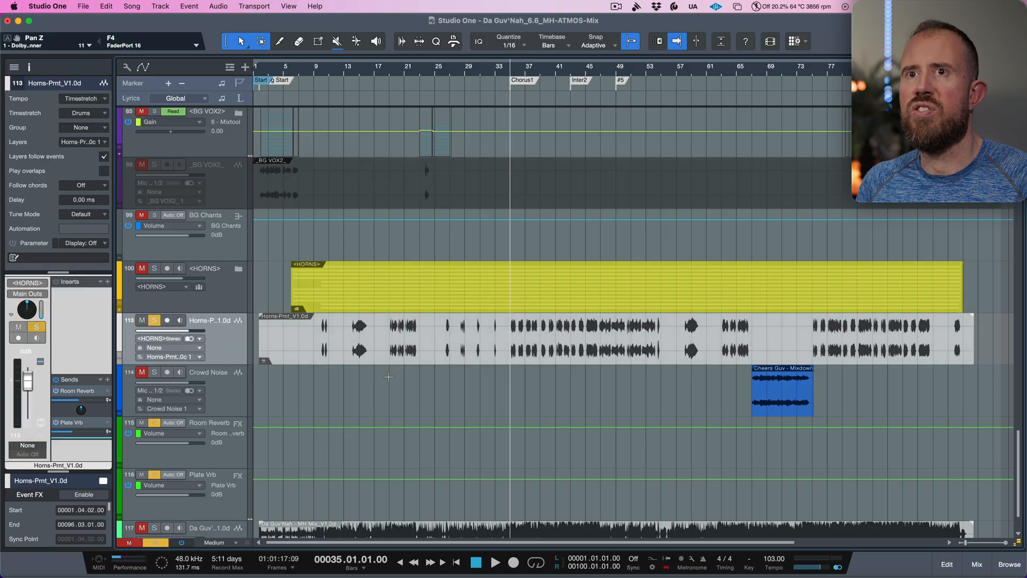
click(496, 562)
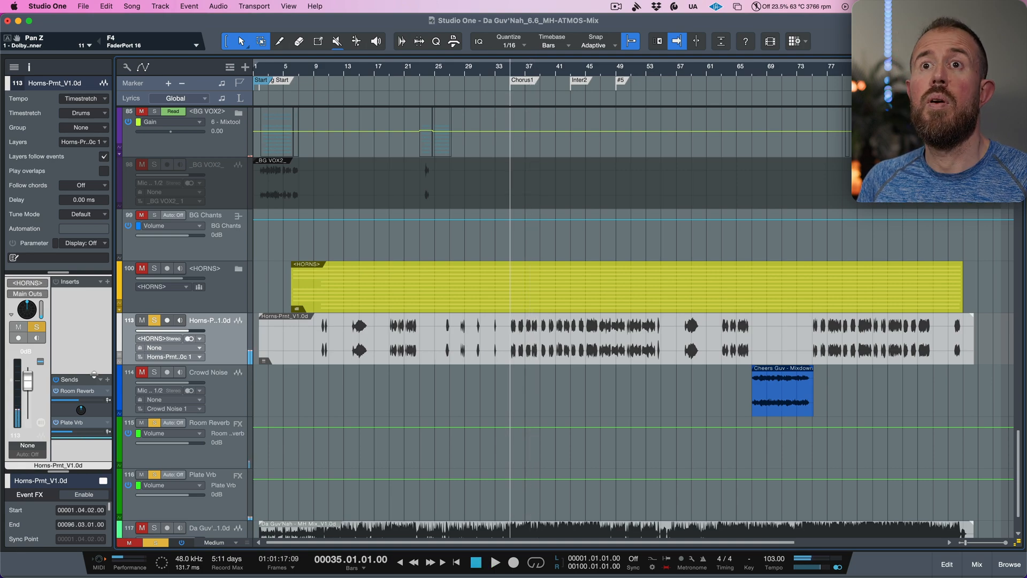
click(57, 421)
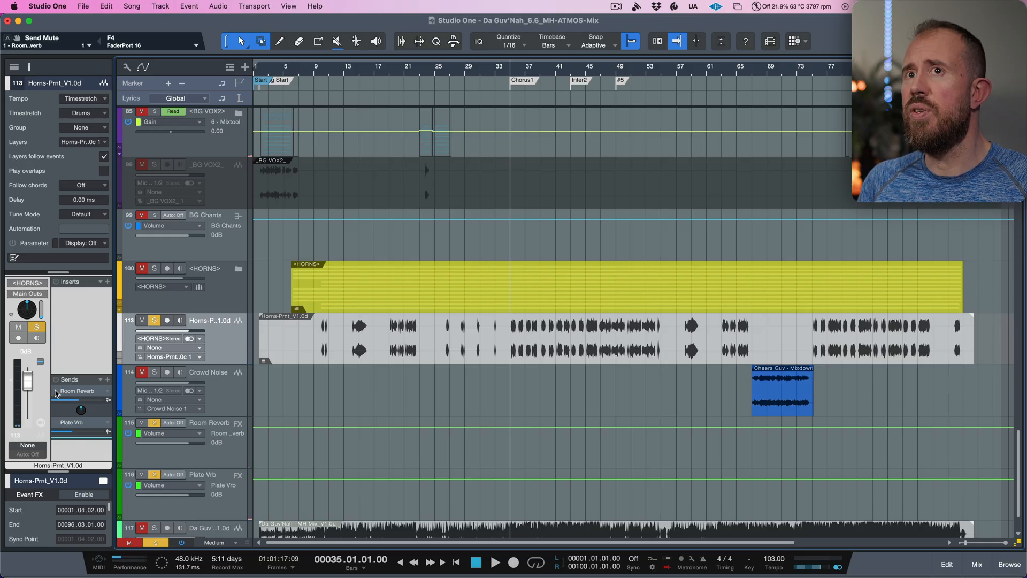
click(495, 562)
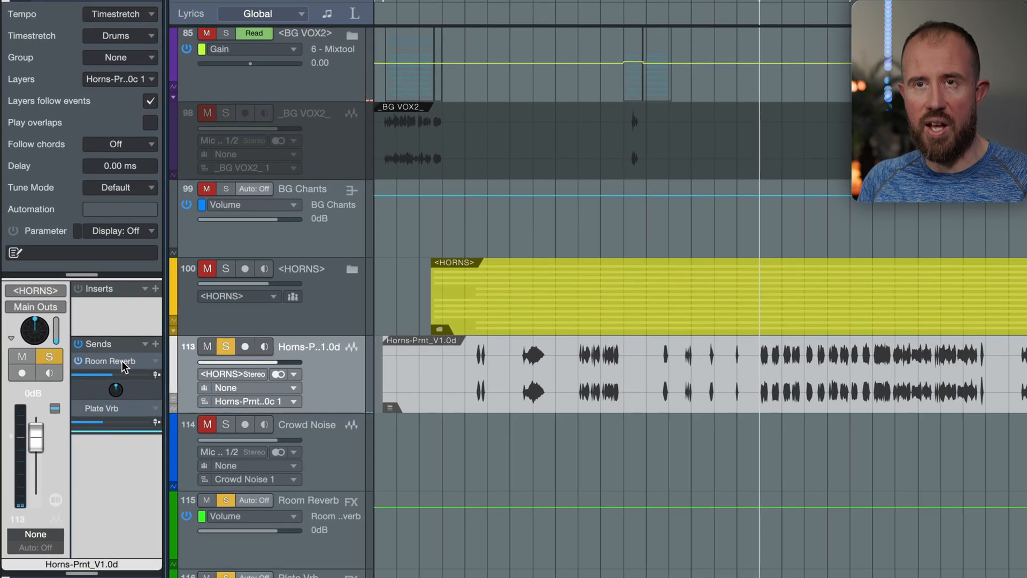
Set the Room Reverb send's surround direction to -180 and raise its send level.
click(107, 360)
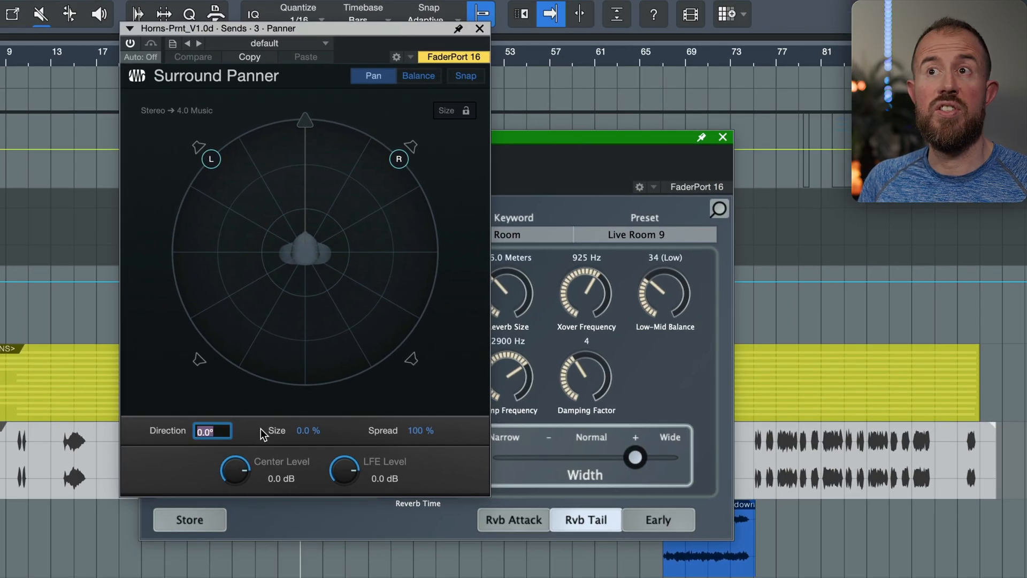
text(-1)
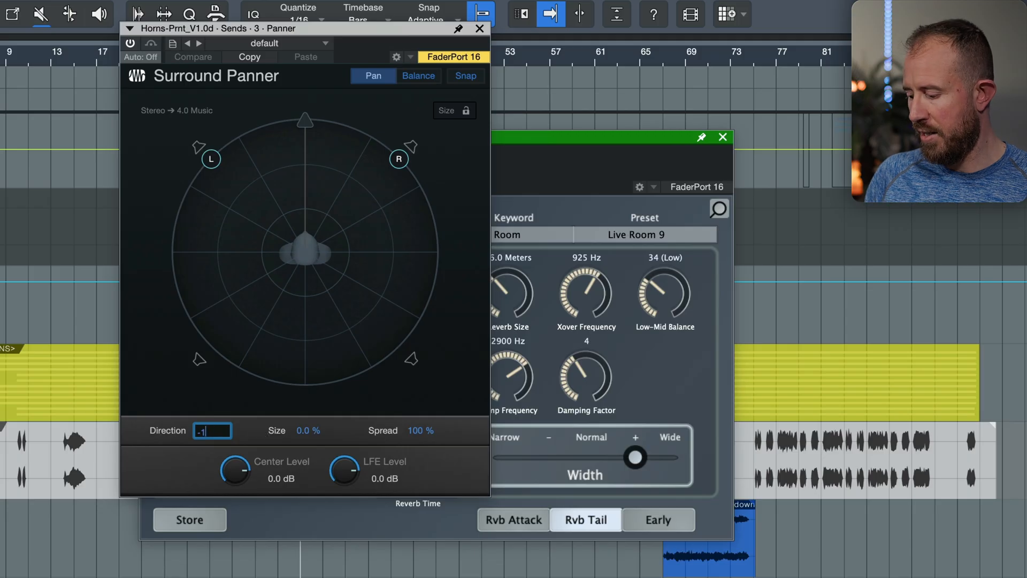
text(-180.0°)
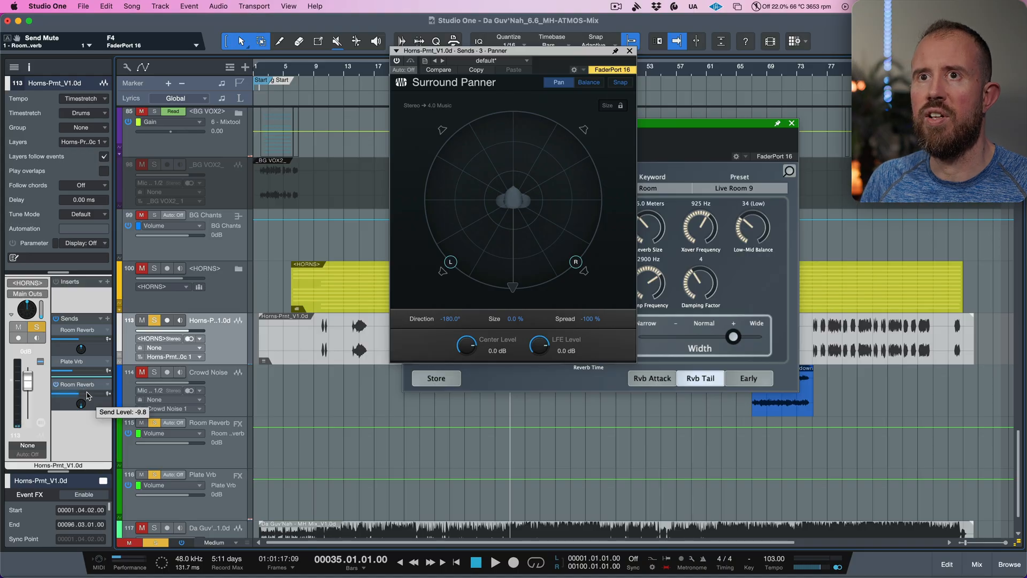
drag(81, 403, 82, 386)
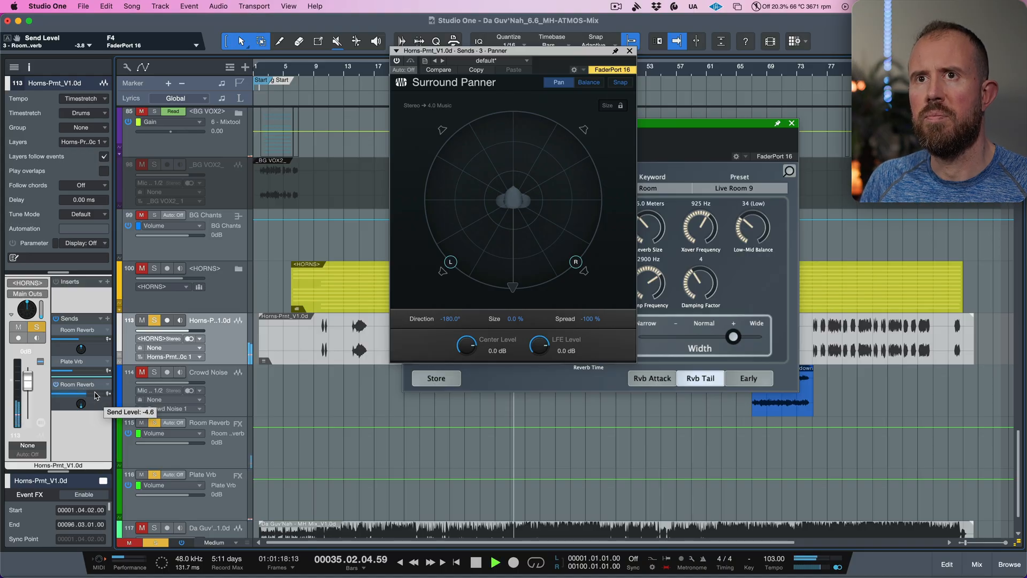
drag(77, 404, 80, 394)
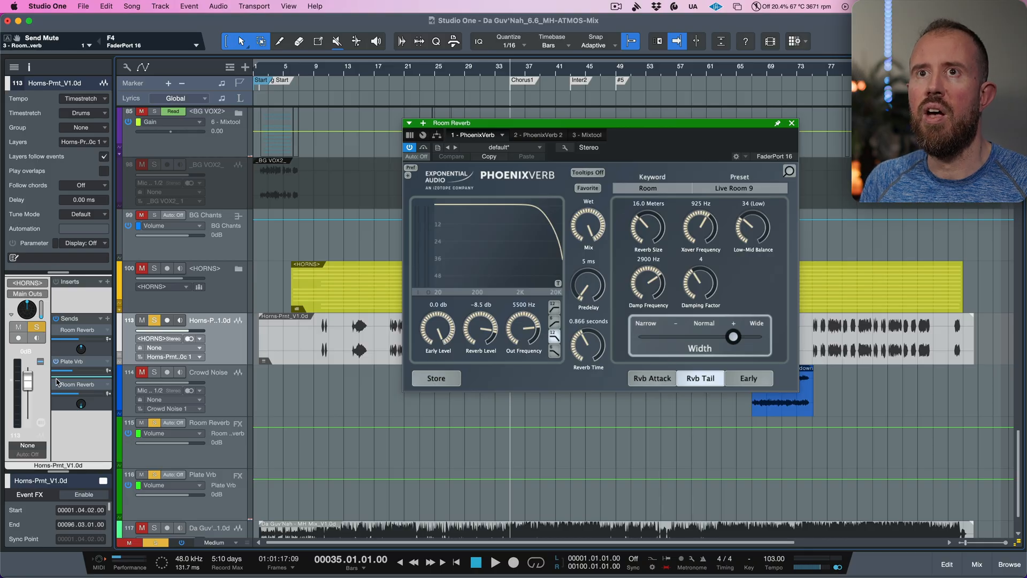
mouse_move(133, 383)
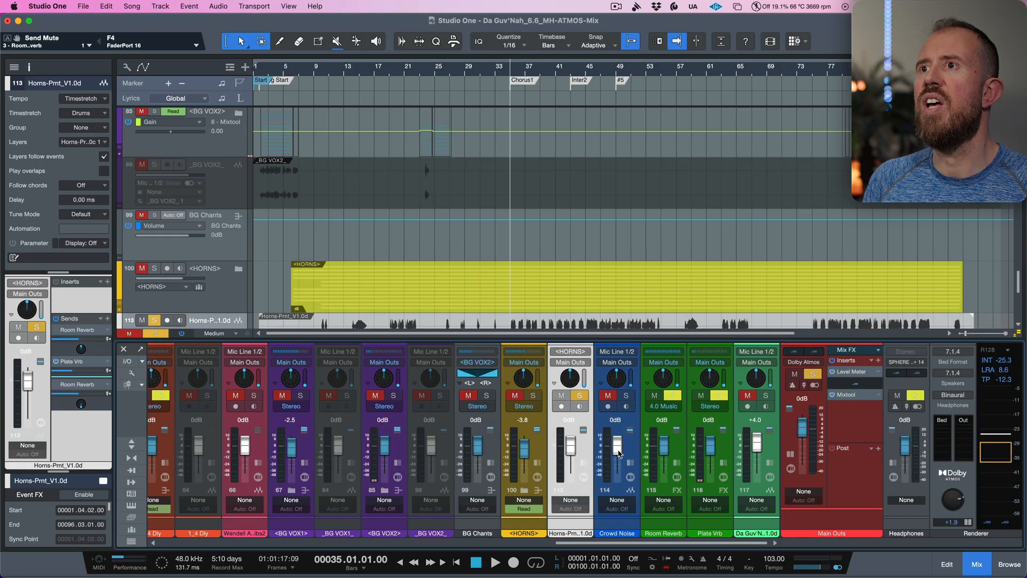
mouse_move(631, 550)
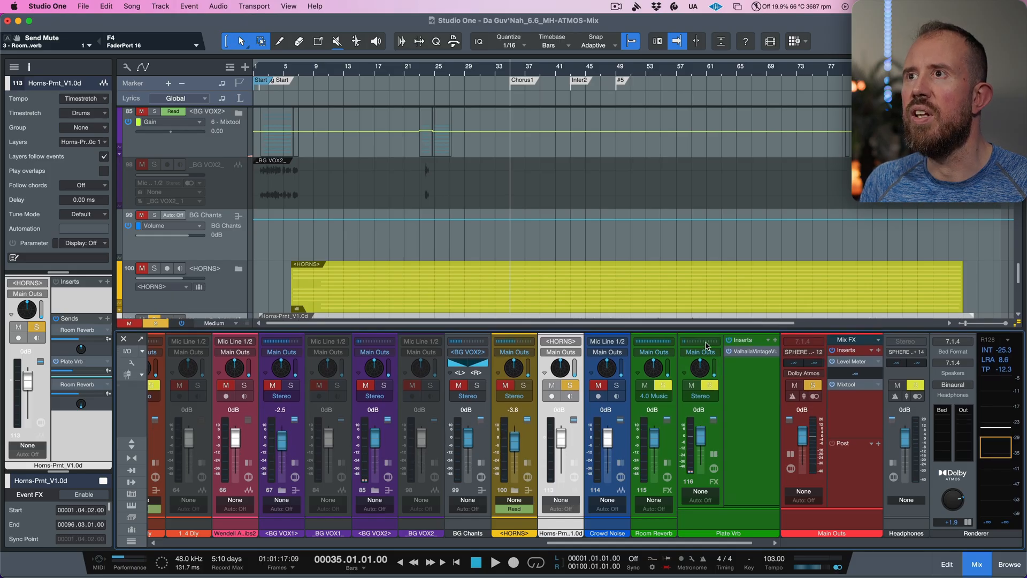
Set the Plate Verb surround spread to about 169% and dismiss its panner.
click(762, 340)
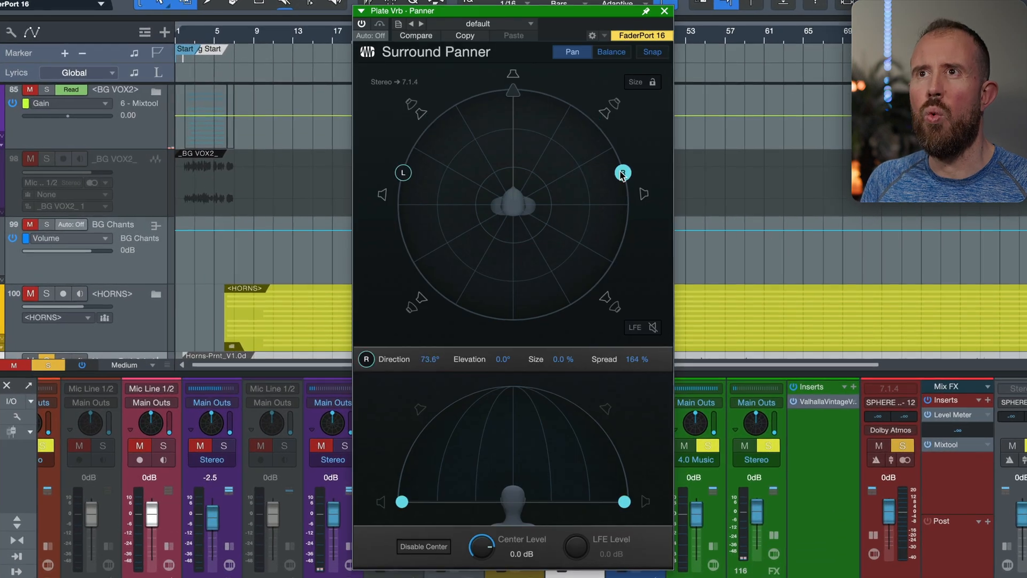
drag(623, 174, 624, 173)
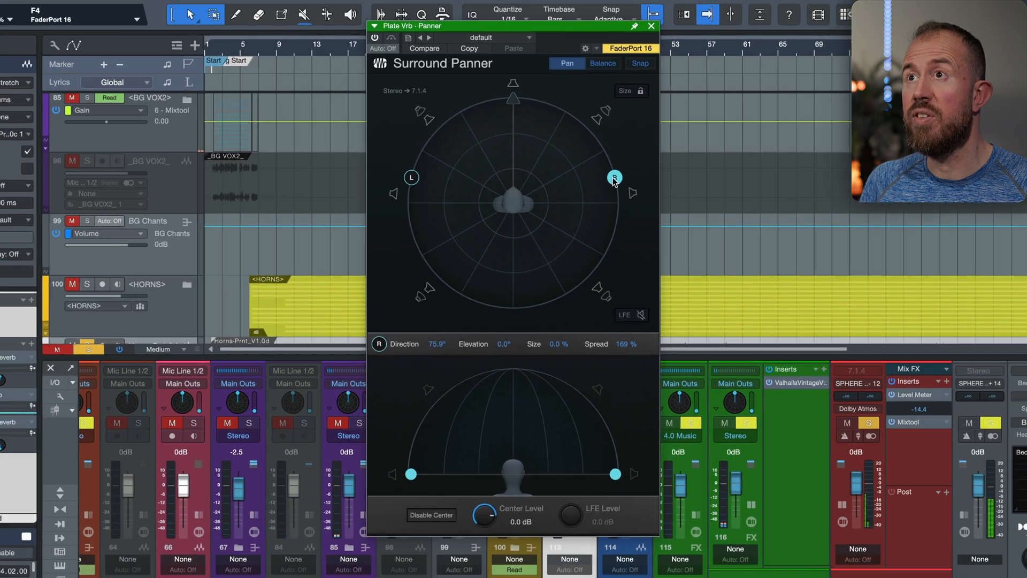
click(651, 26)
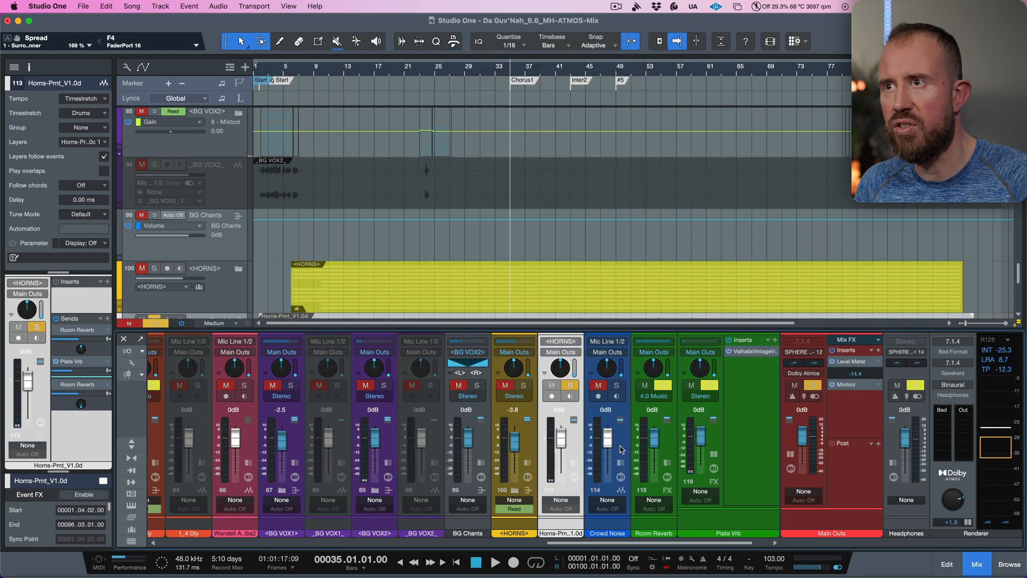
mouse_move(713, 456)
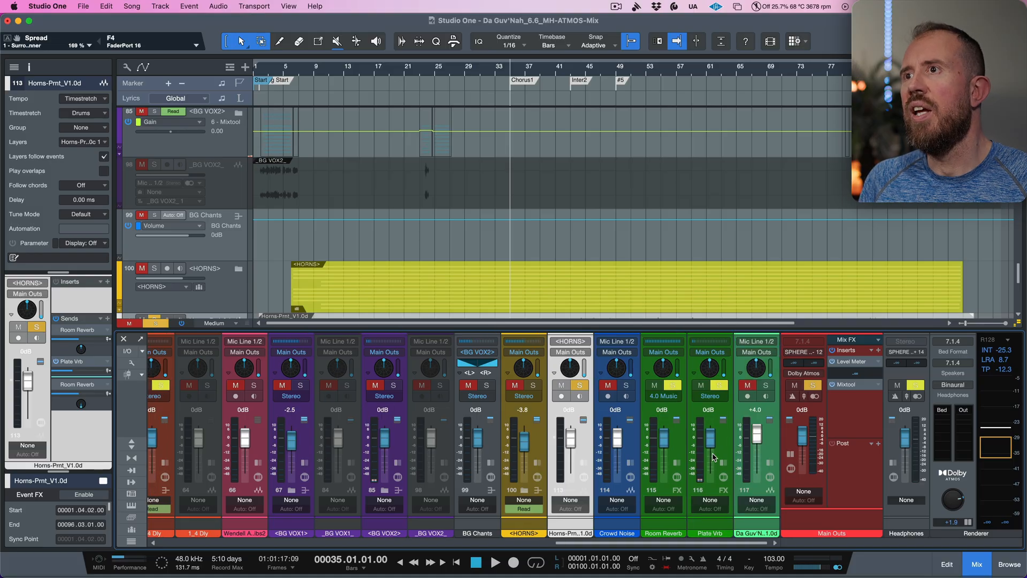
Scroll the arrangement down toward the HORNS bus tracks.
scroll(down, 3)
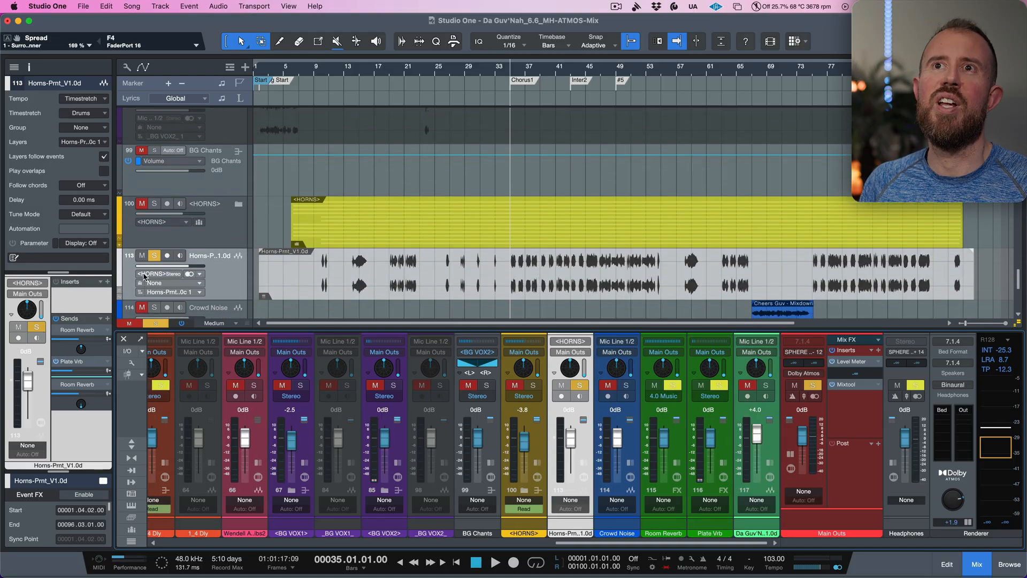
mouse_move(200, 273)
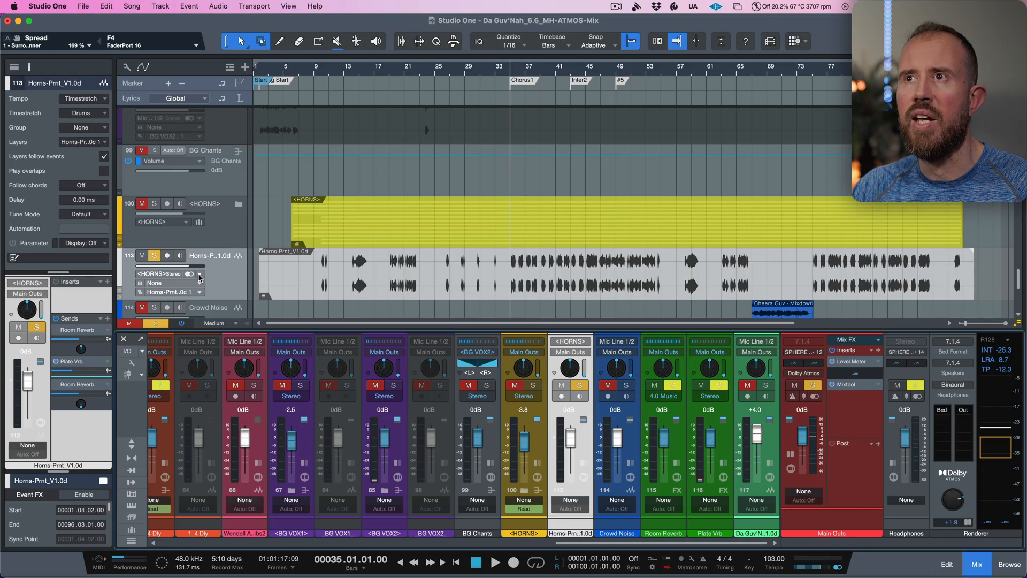
mouse_move(218, 206)
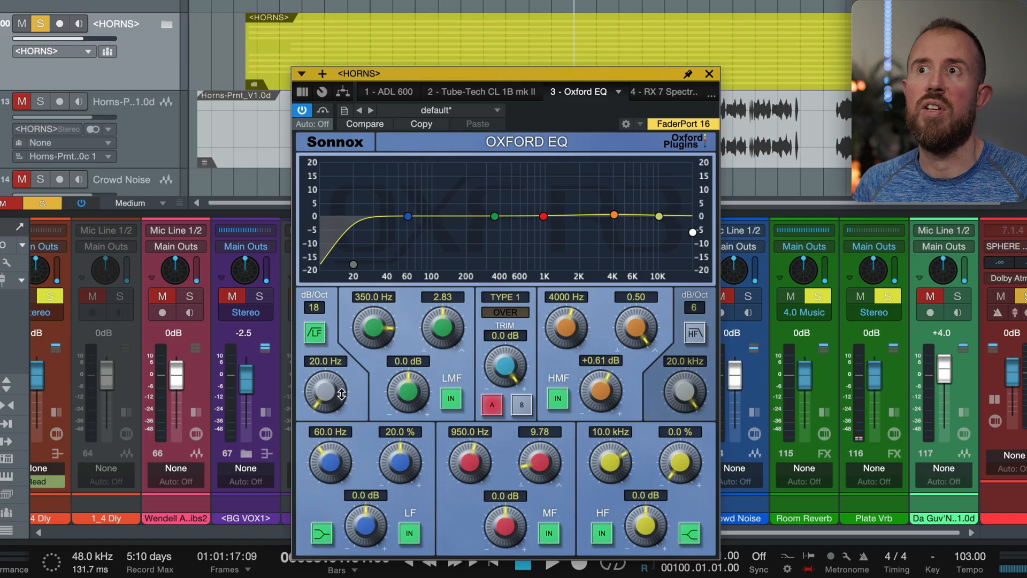
mouse_move(601, 399)
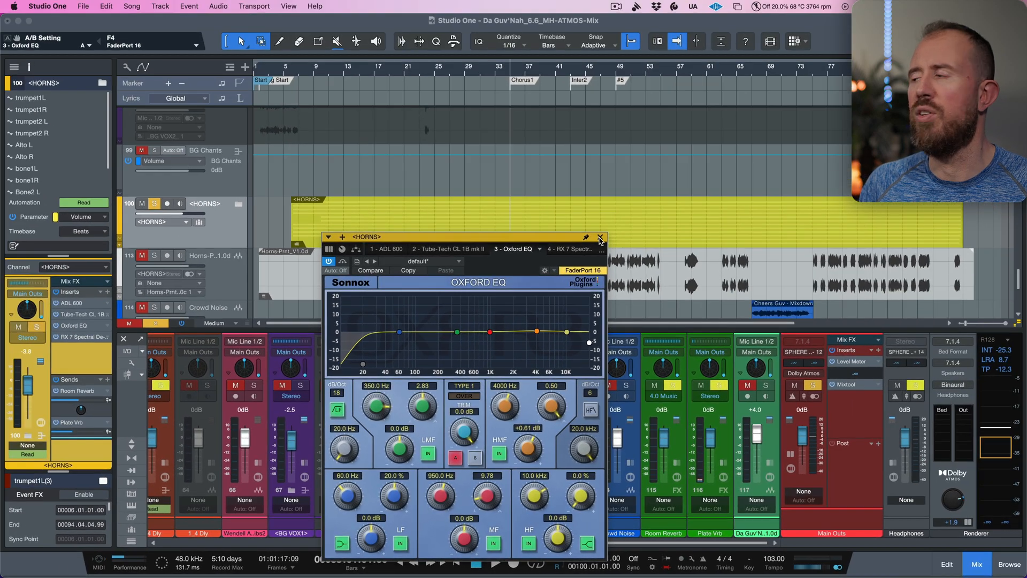
Dismiss the Oxford EQ window to reveal the HORNS folder tracks.
click(598, 237)
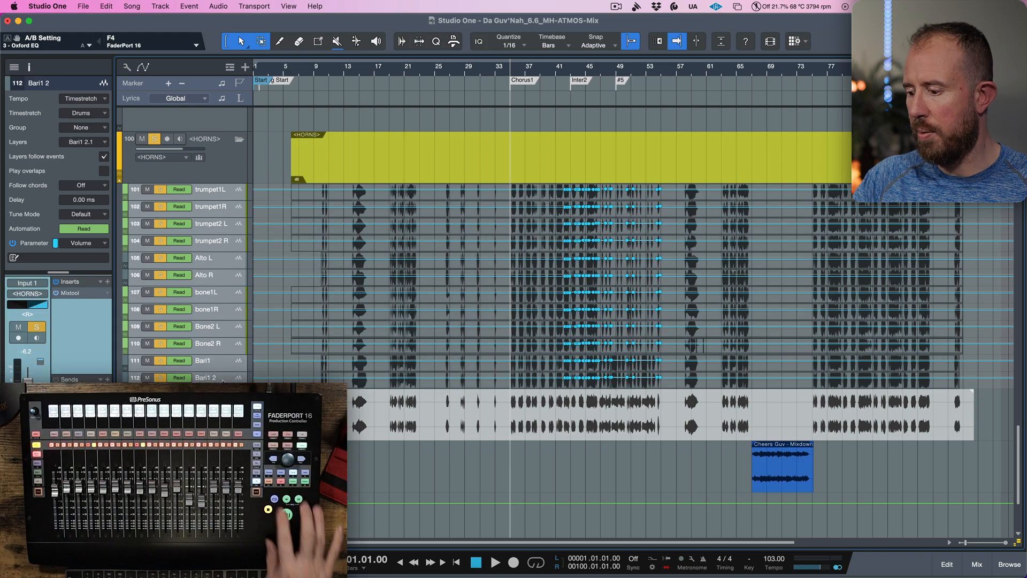
Show the individual horn channels, trumpets through bari, in the Console.
click(977, 564)
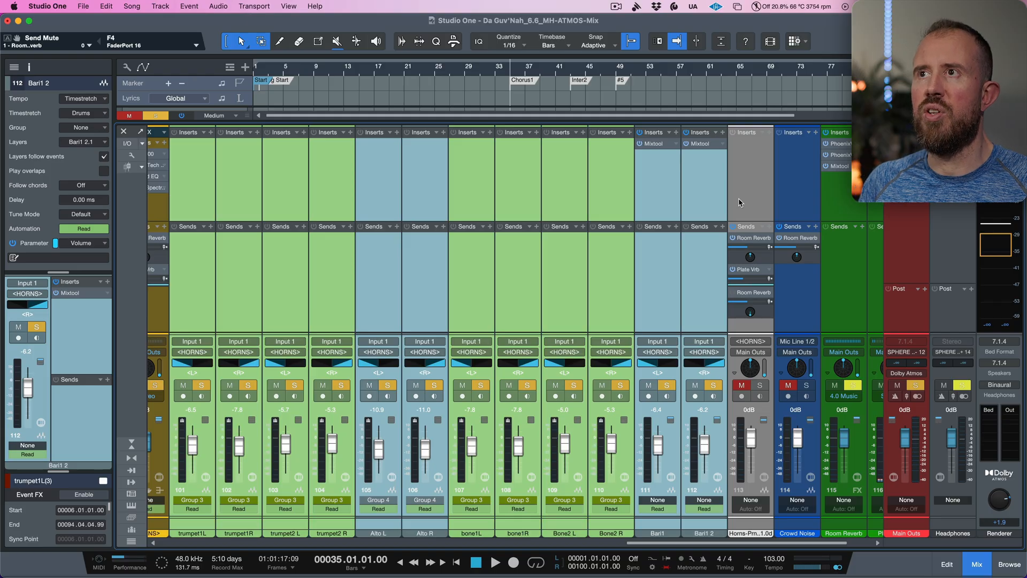
mouse_move(749, 231)
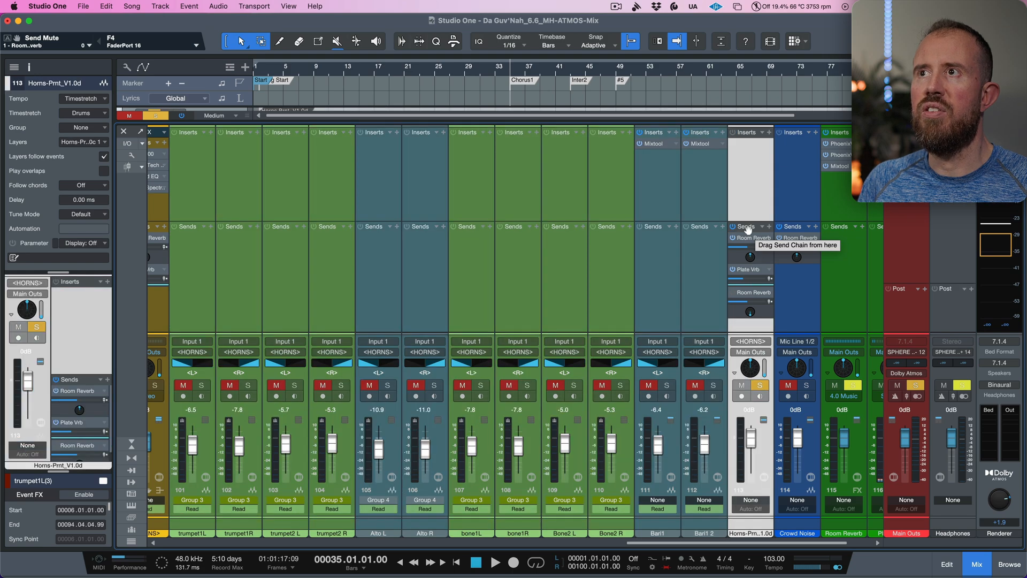
mouse_move(735, 293)
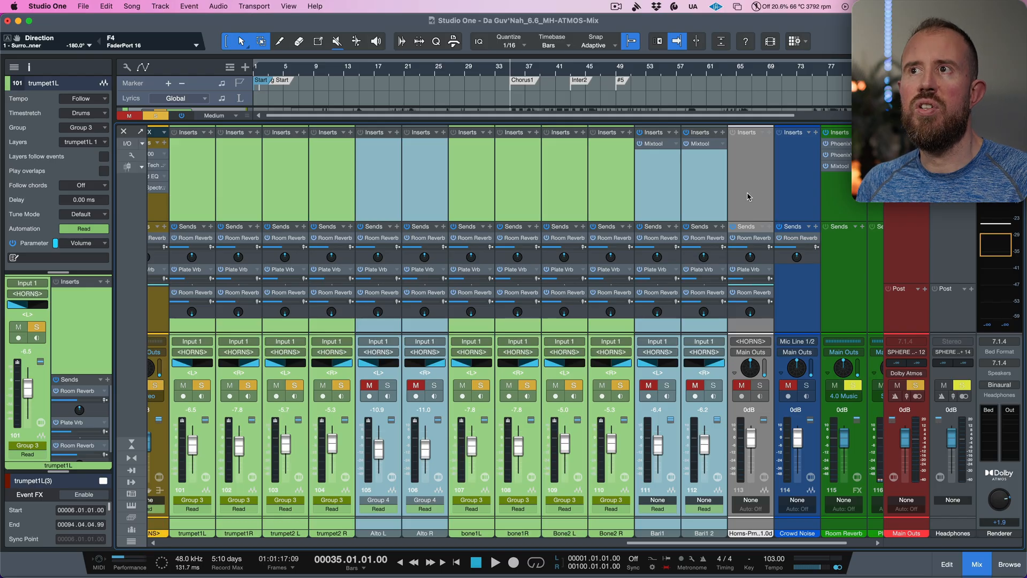
Set the selected horn channels' output to Main Outs.
click(702, 340)
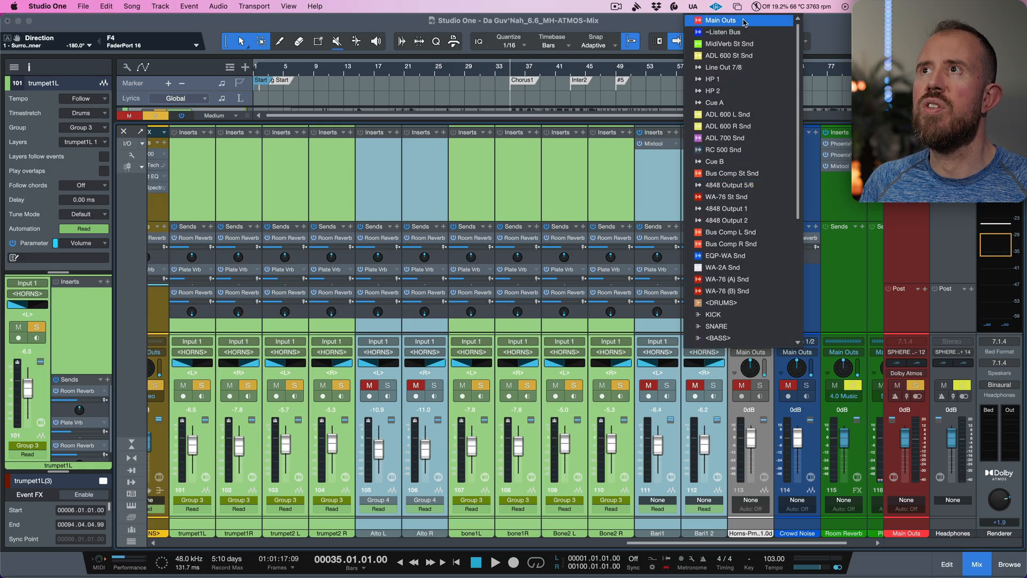
click(720, 20)
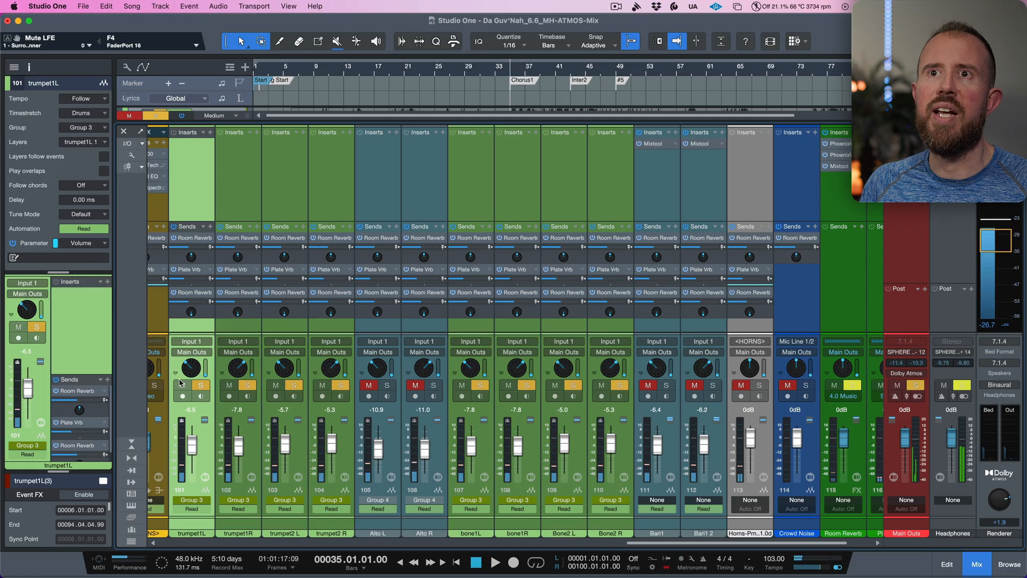
Surround-pan trumpet1L wide to the left and trumpet1R wide to the right.
click(192, 374)
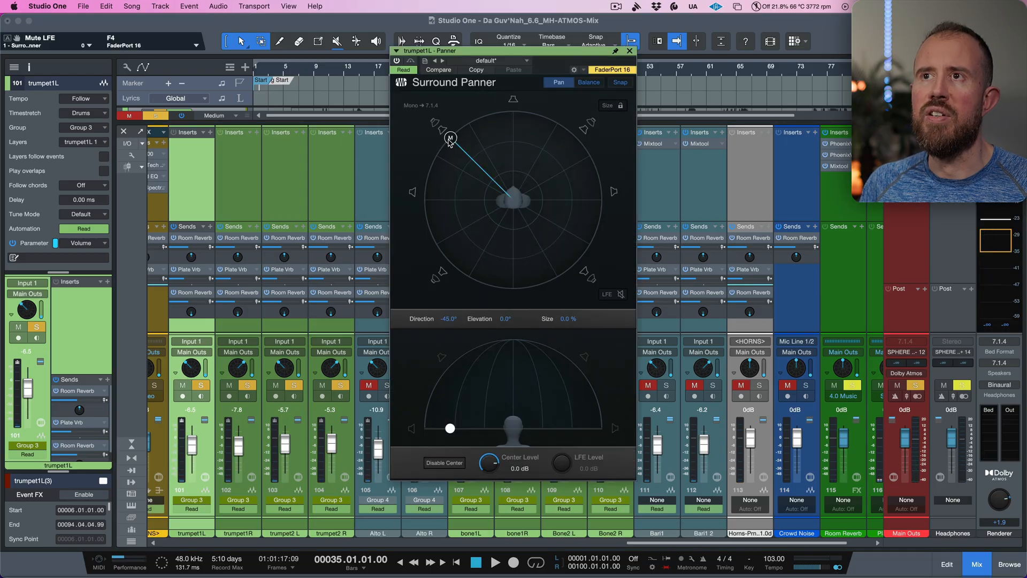
drag(451, 138, 427, 178)
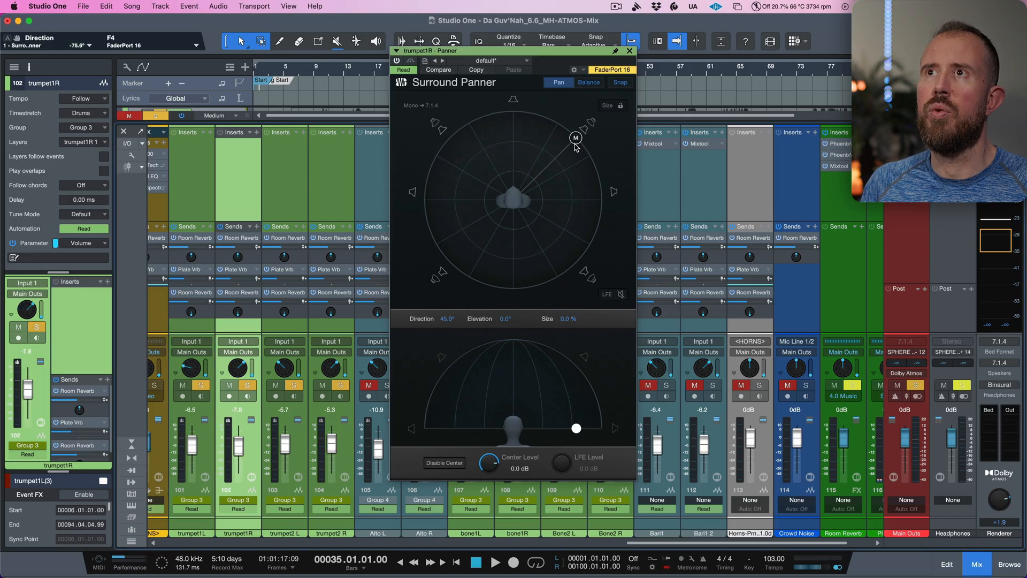
drag(576, 138, 599, 184)
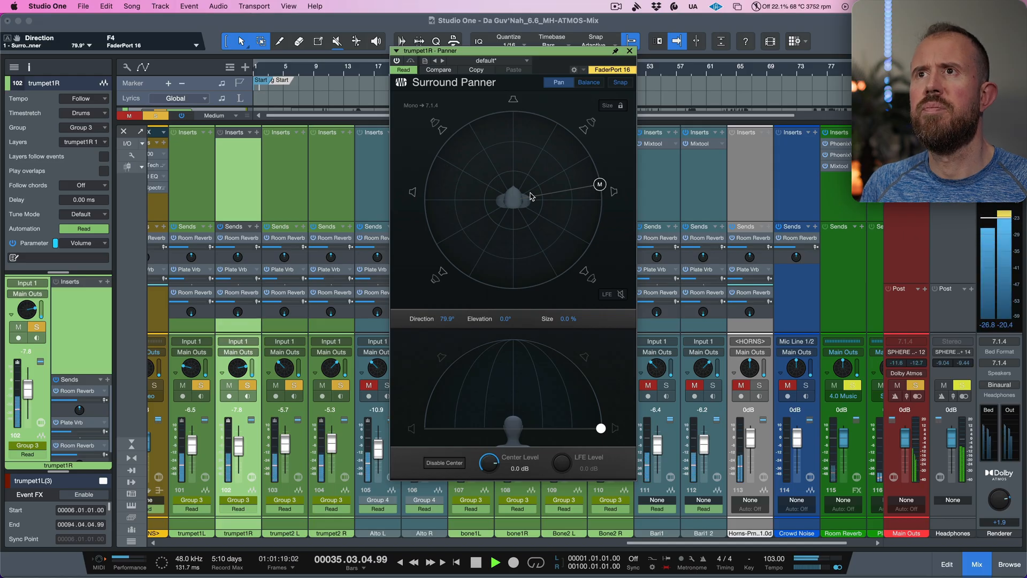
drag(599, 183, 585, 249)
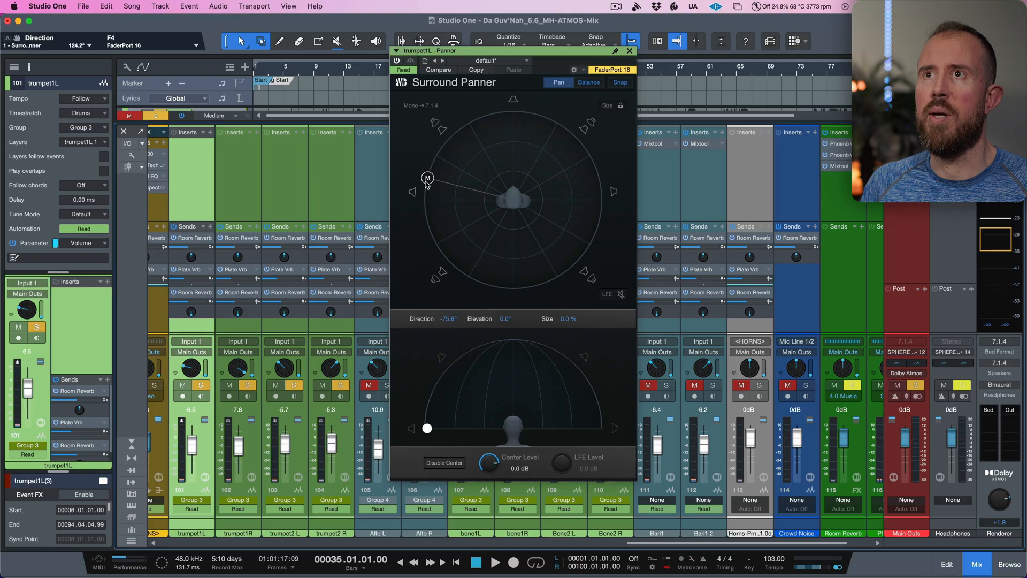
drag(428, 177, 430, 228)
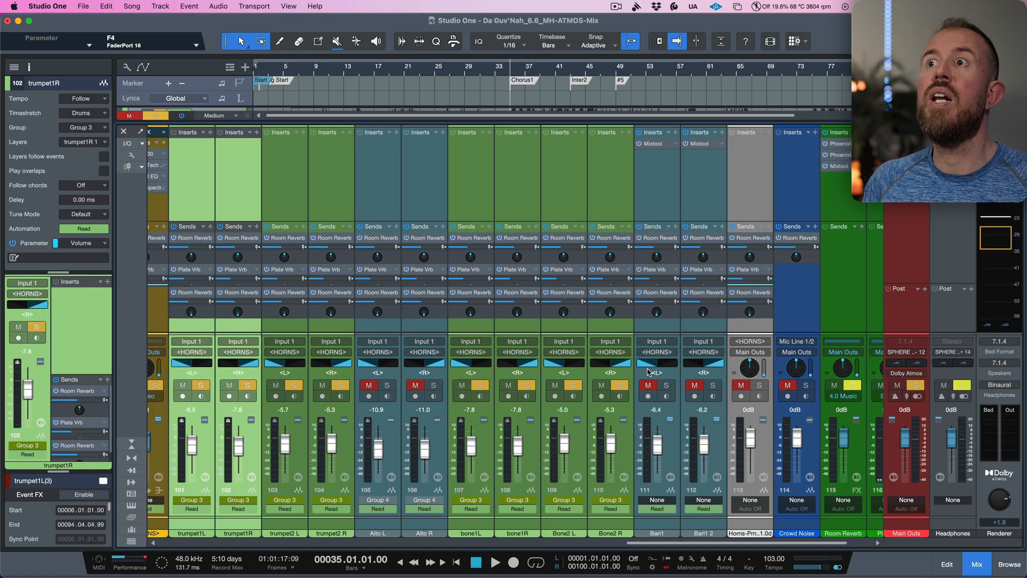
mouse_move(722, 419)
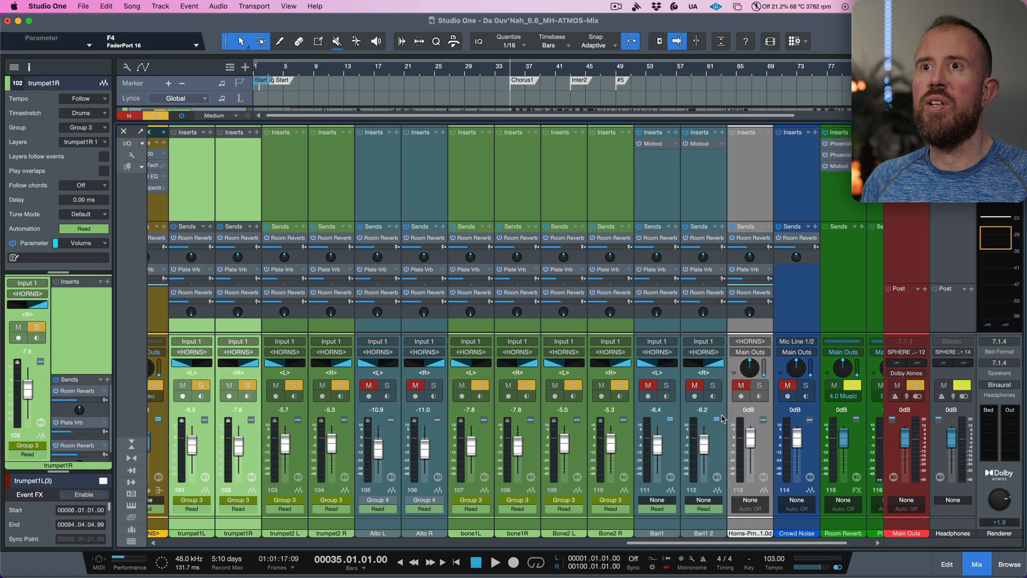
Set the HORNS bus speaker setup to 7.1.4 surround.
scroll(left, 3)
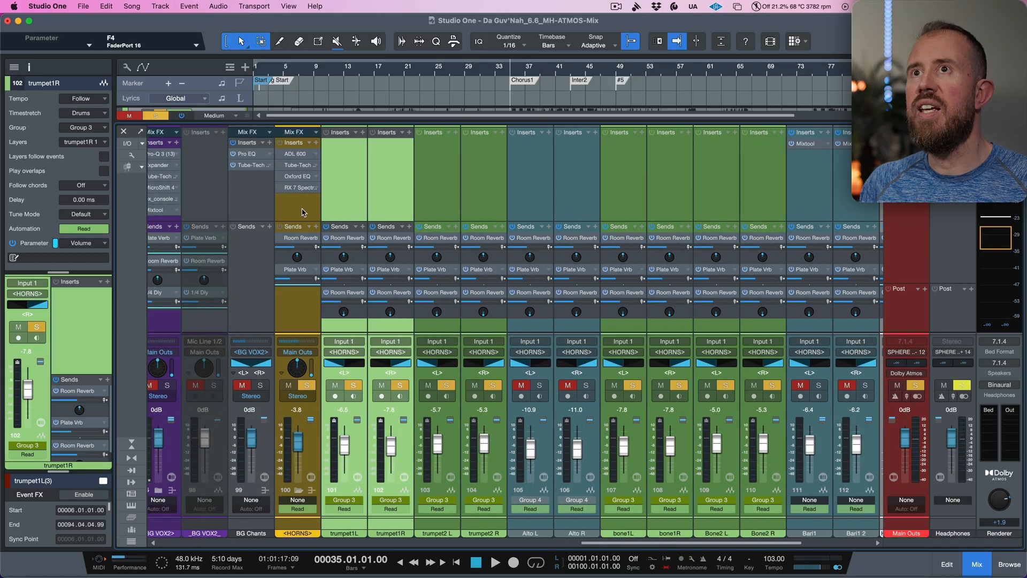
click(296, 352)
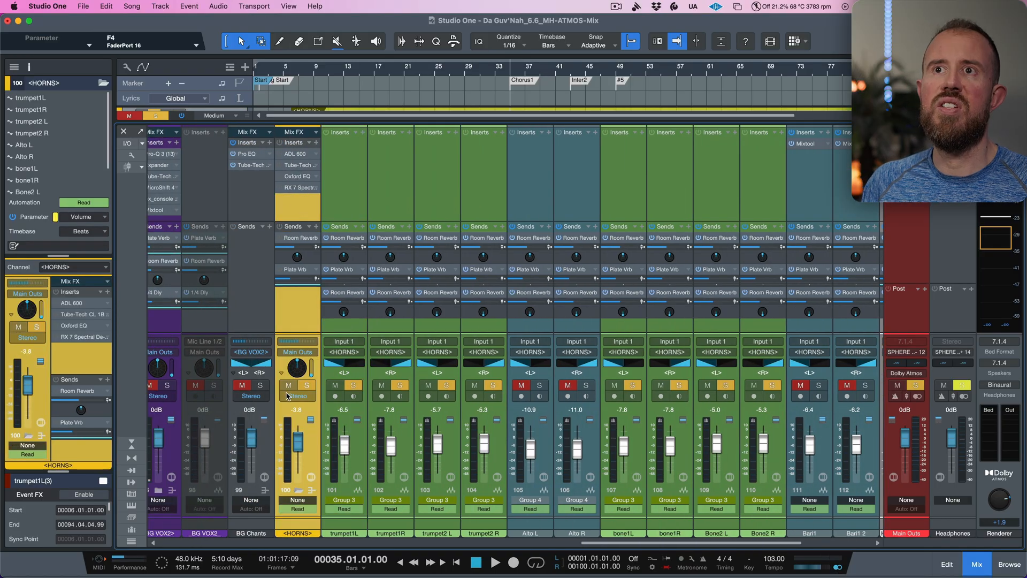
mouse_move(296, 395)
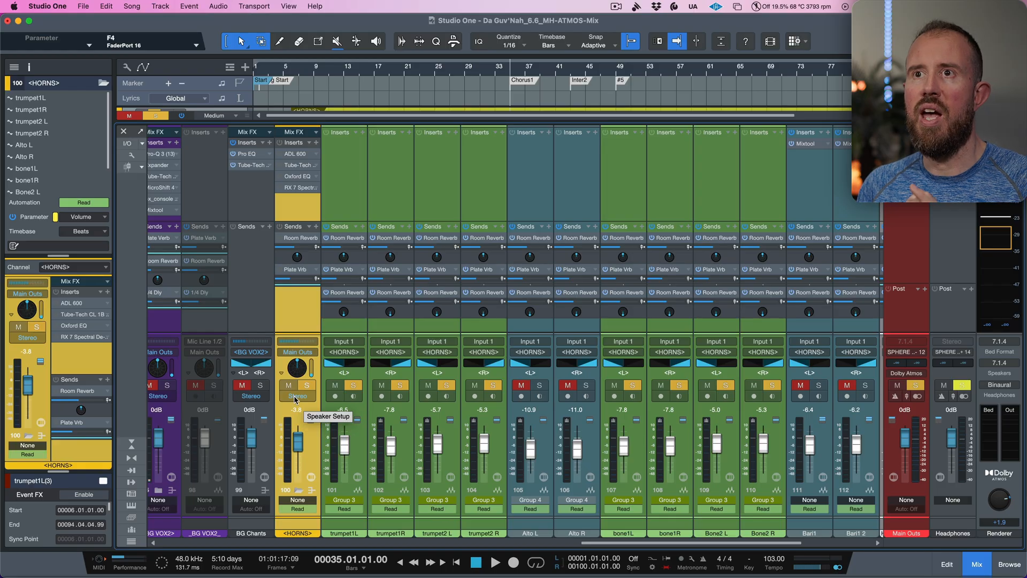
click(296, 394)
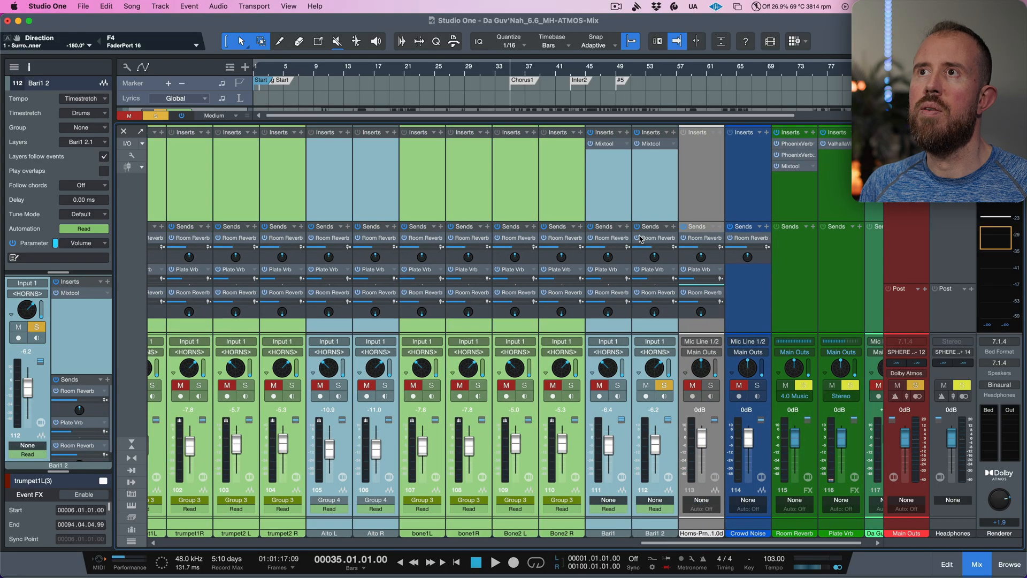
Scroll back to the HORNS bus and play the song to audition the horns through it.
scroll(left, 3)
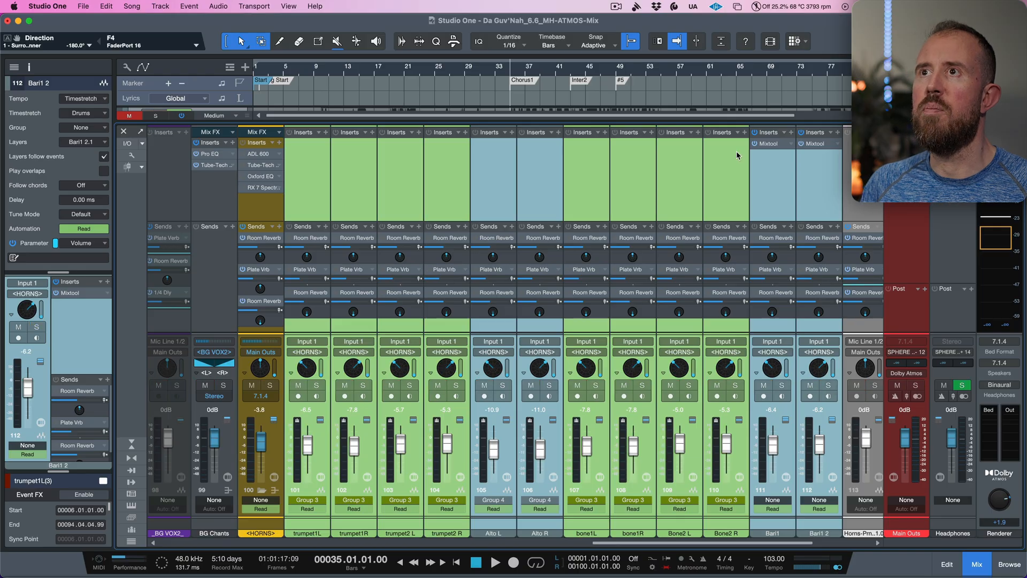
scroll(left, 3)
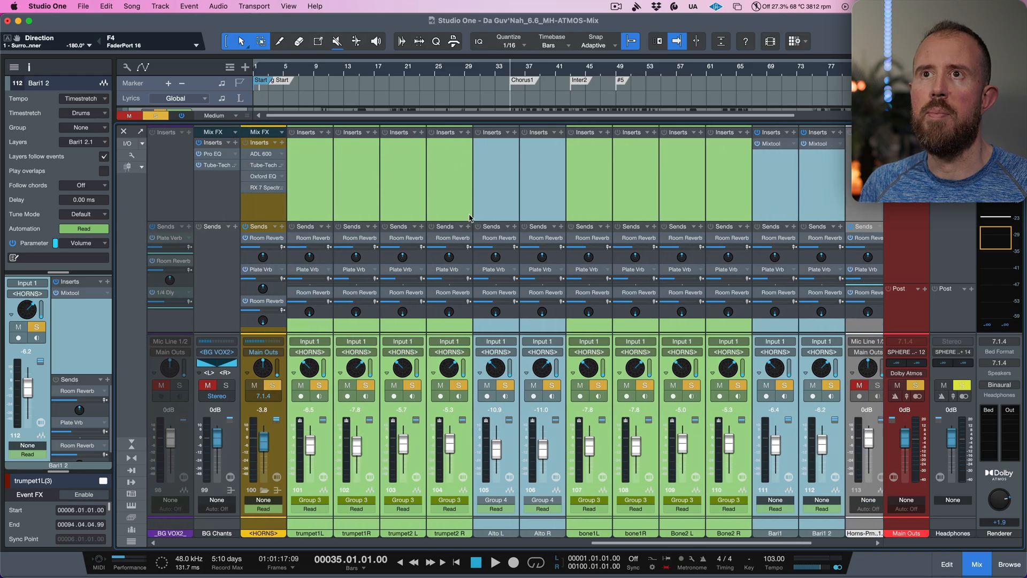
click(494, 562)
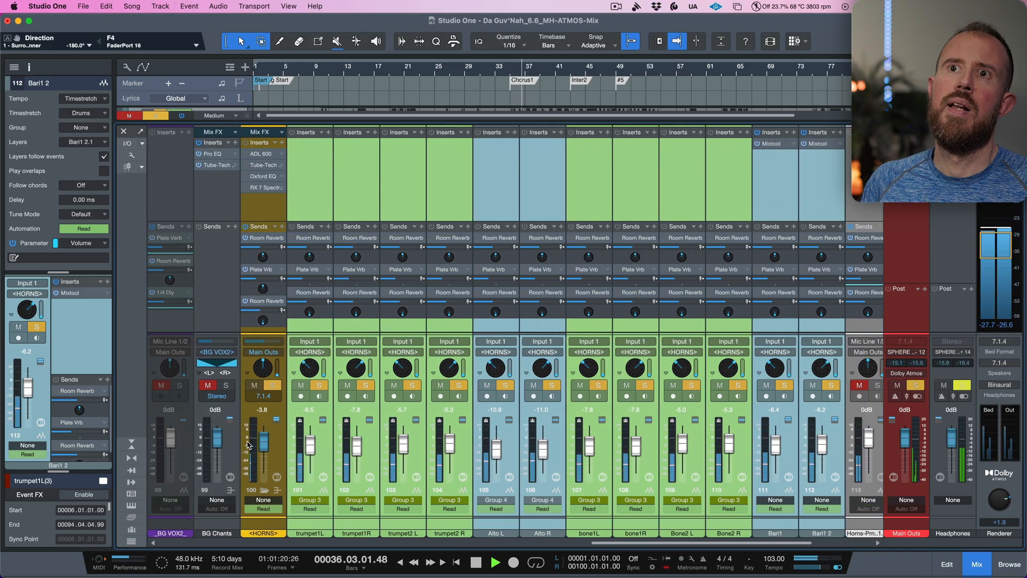
right_click(255, 439)
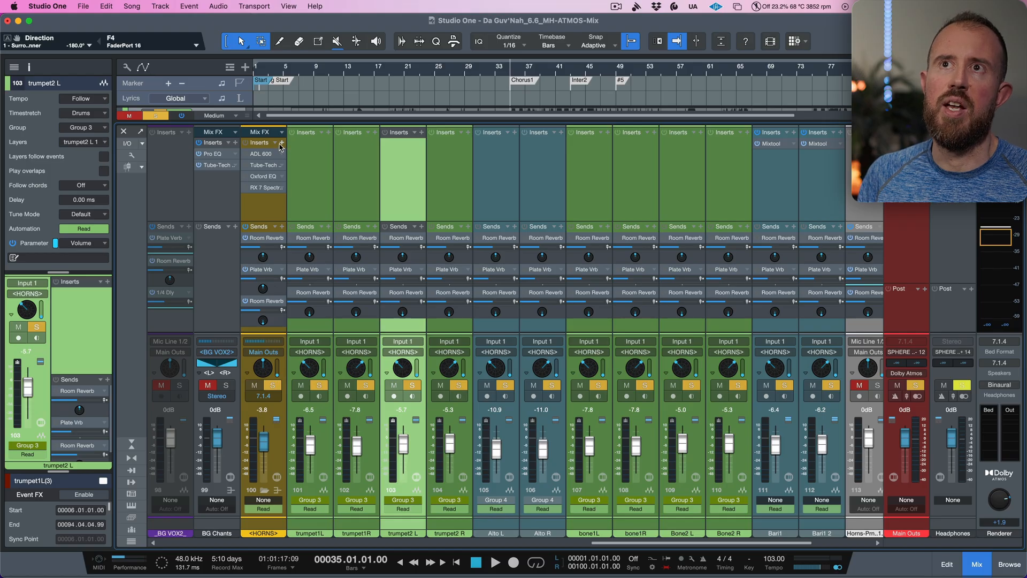
mouse_move(268, 214)
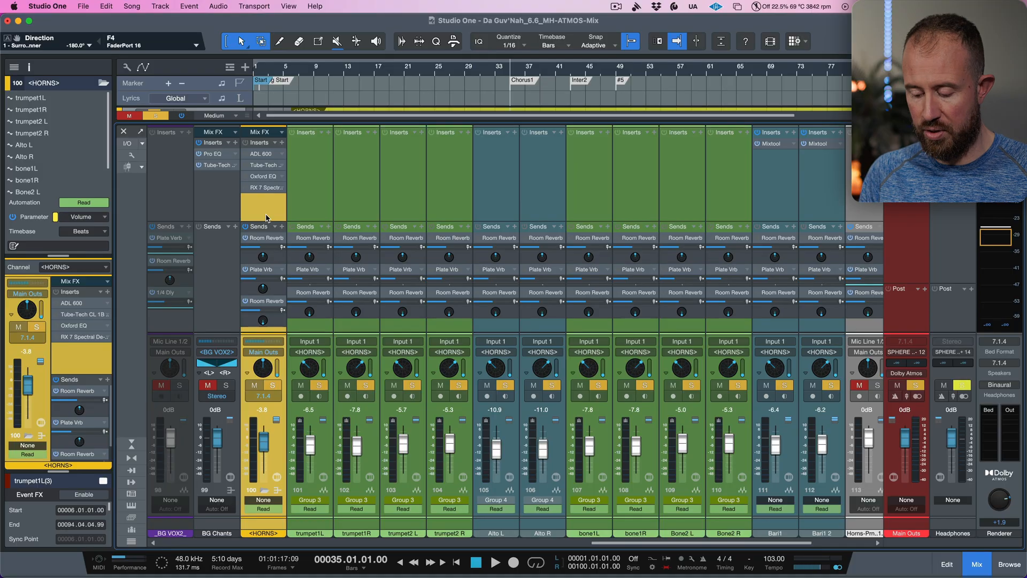
Add Pro EQ to the HORNS bus with a 20 Hz low cut and a slight high-shelf lift near 6 kHz.
click(264, 199)
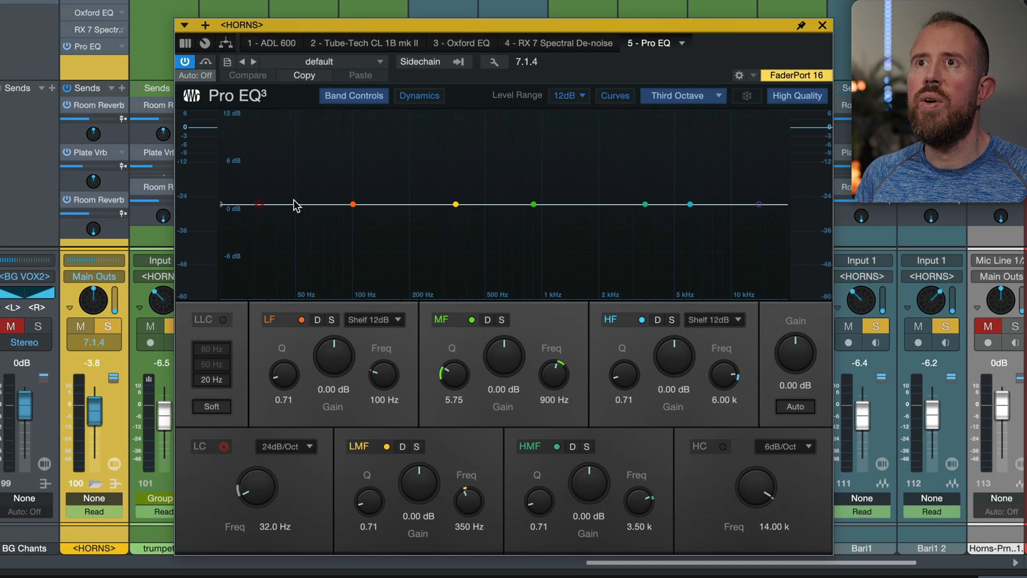
click(222, 320)
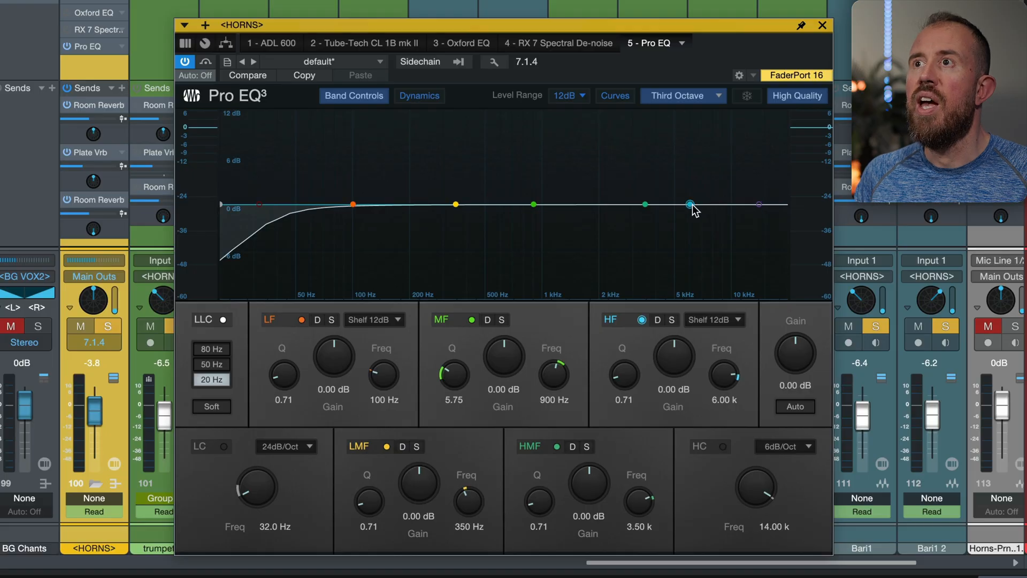
drag(690, 205, 692, 203)
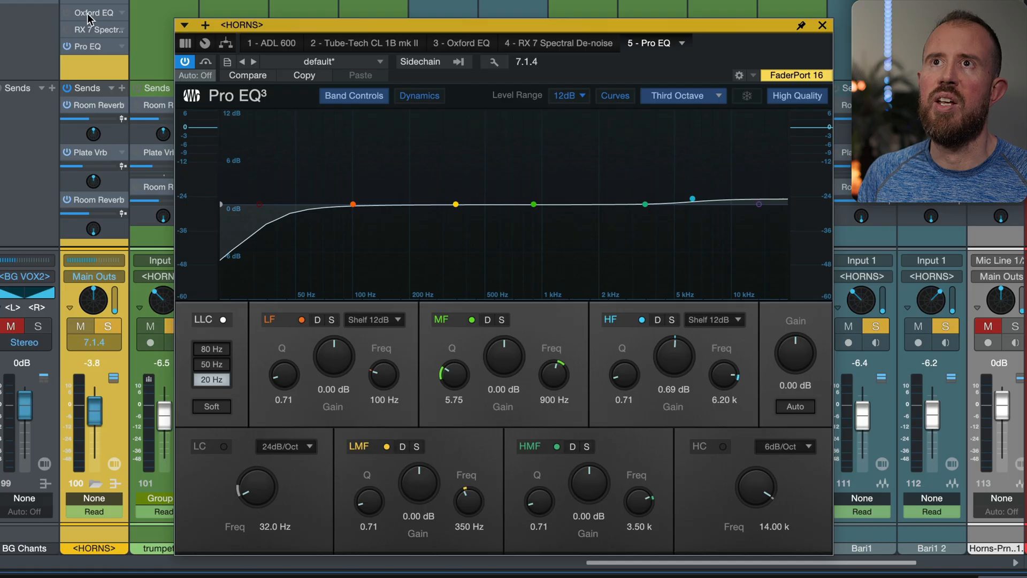
click(463, 42)
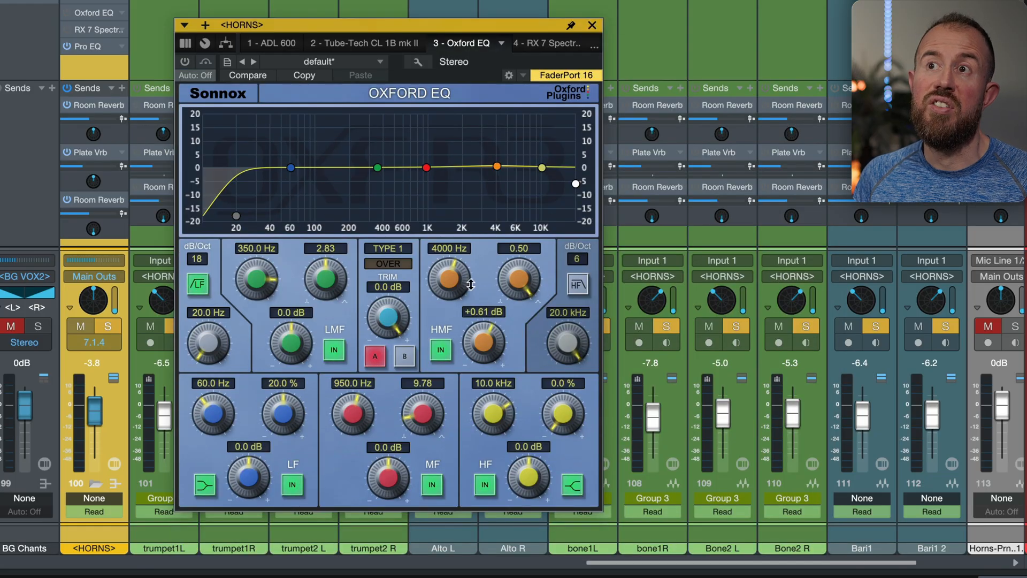
Swap the high shelf for a subtle HMF lift at 4.00 kHz in the HORNS bus Pro EQ.
click(592, 24)
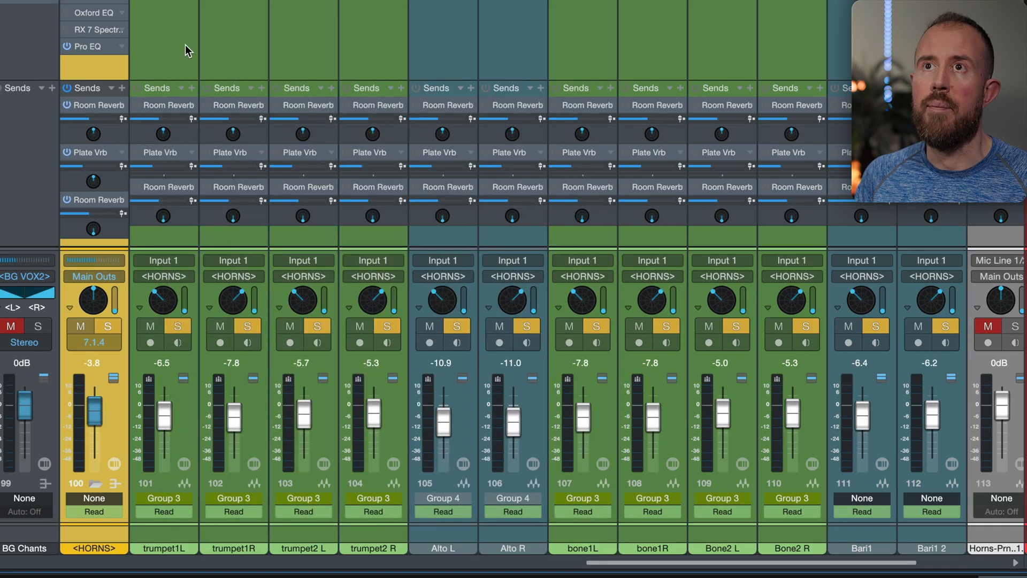
click(86, 46)
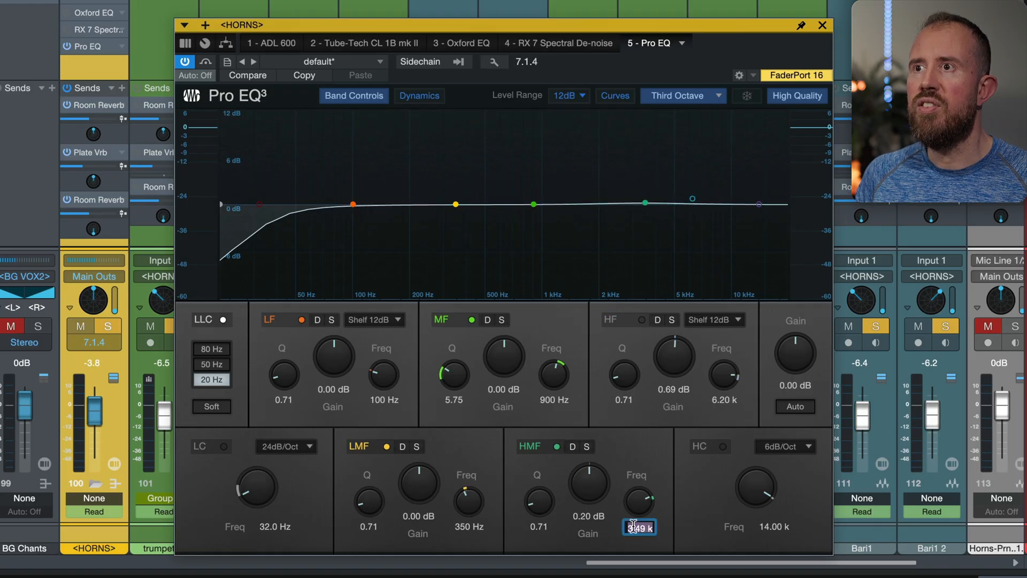
text(4.00 k)
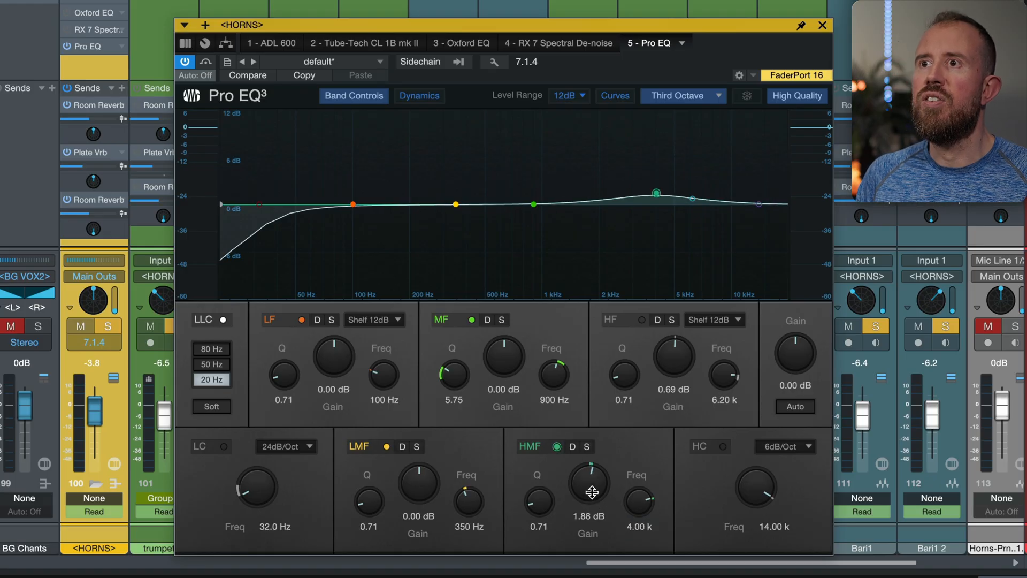
drag(590, 478, 590, 498)
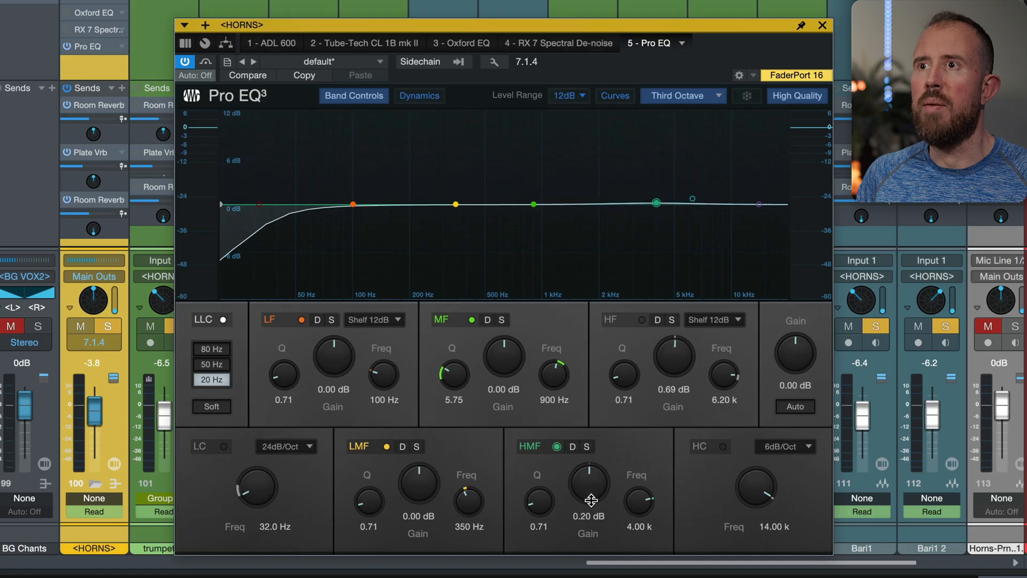
drag(588, 489, 588, 481)
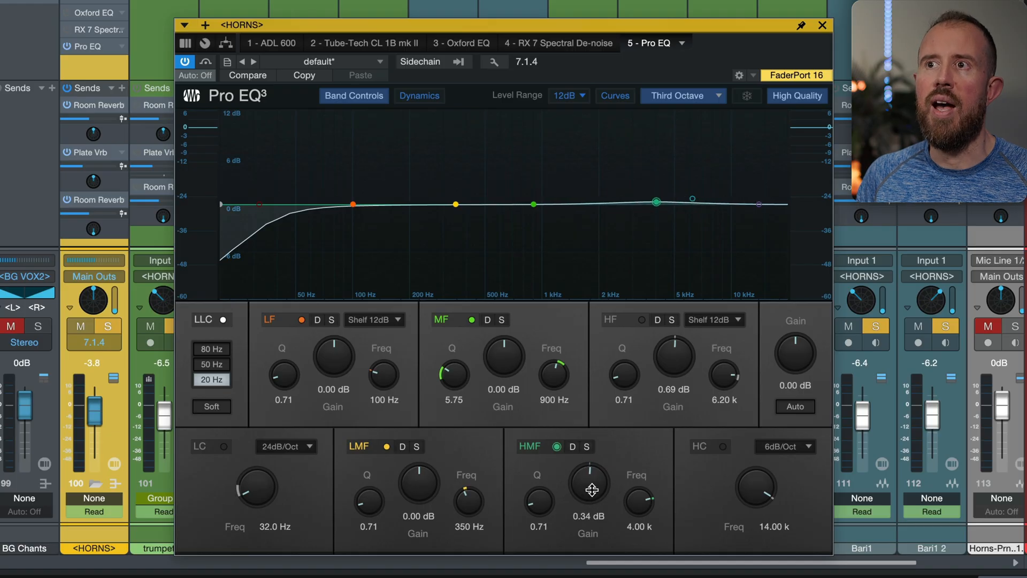
drag(589, 488, 592, 472)
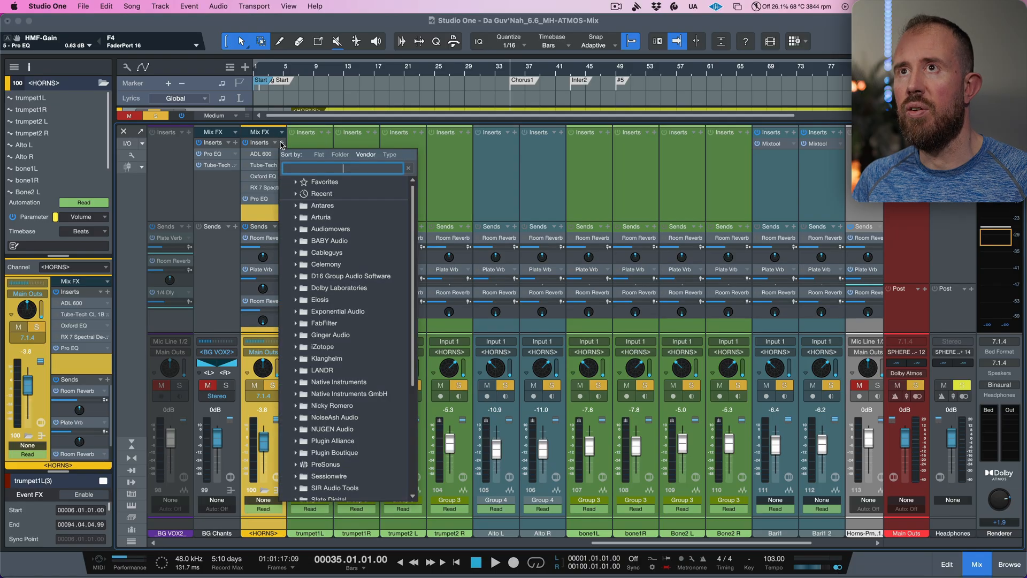
Add a Compressor to the HORNS bus with its threshold settled at about -43 dB.
text(comp)
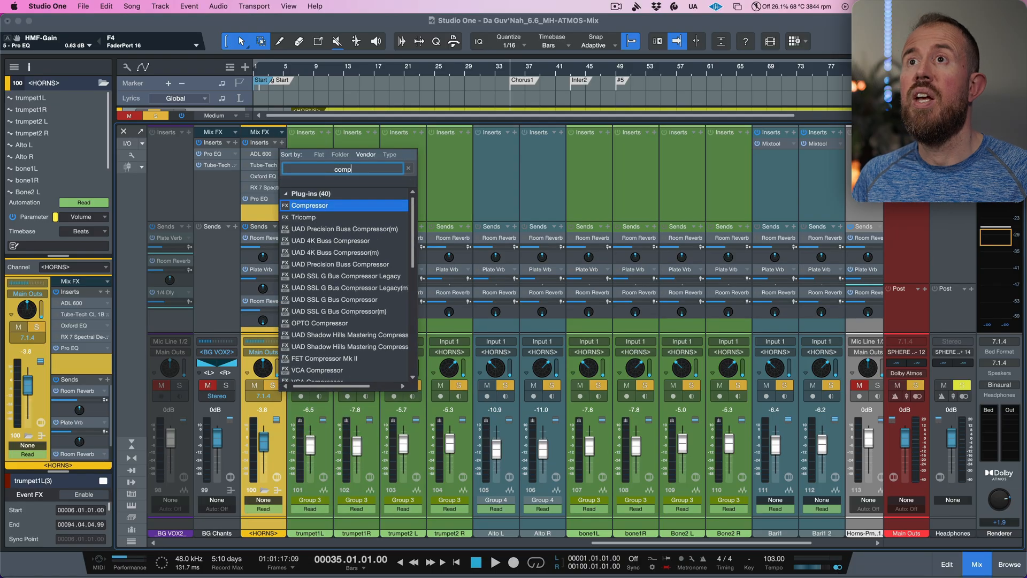
click(310, 205)
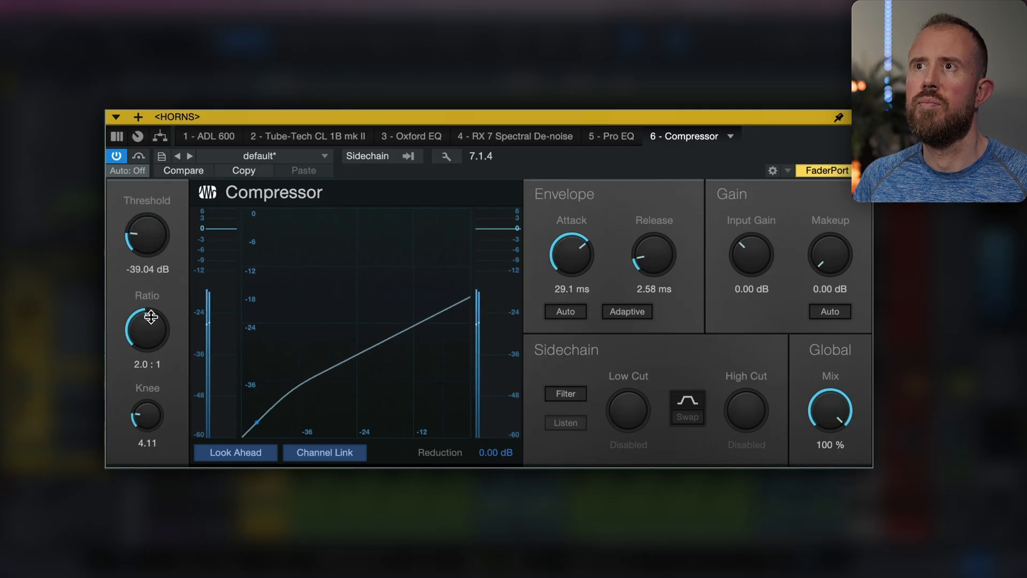
drag(146, 236, 145, 255)
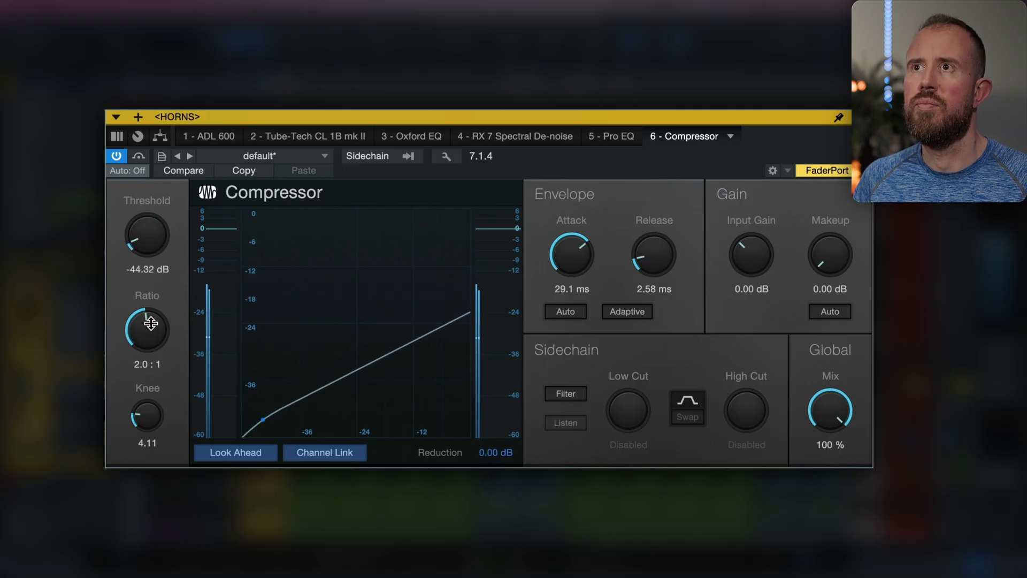
drag(146, 236, 146, 239)
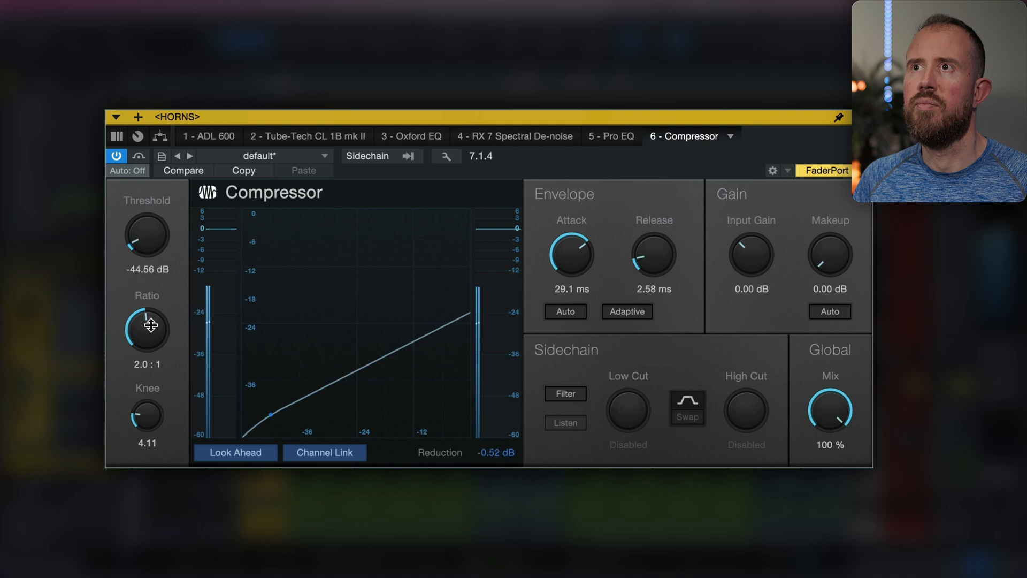
drag(147, 236, 142, 249)
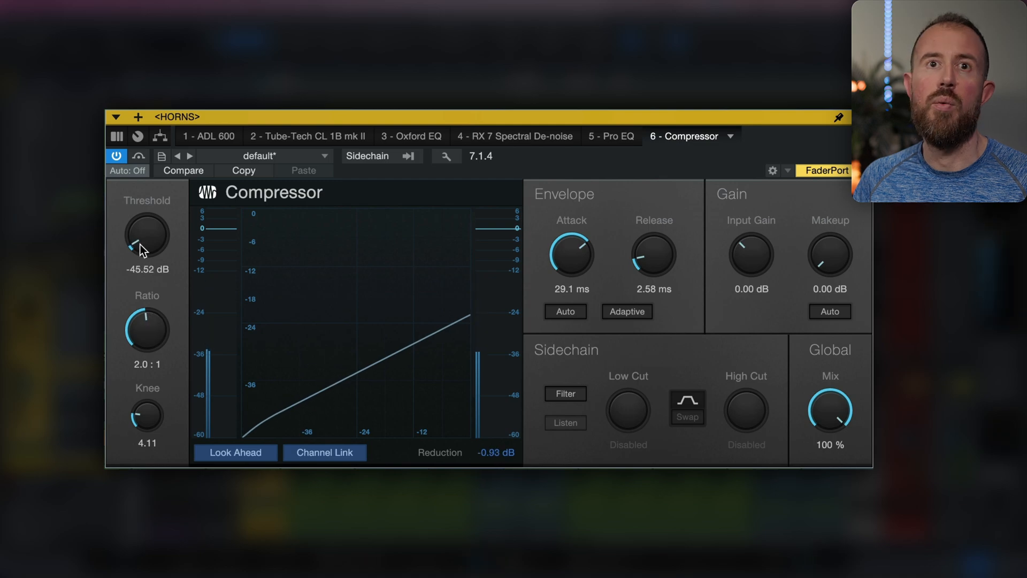
drag(146, 236, 144, 252)
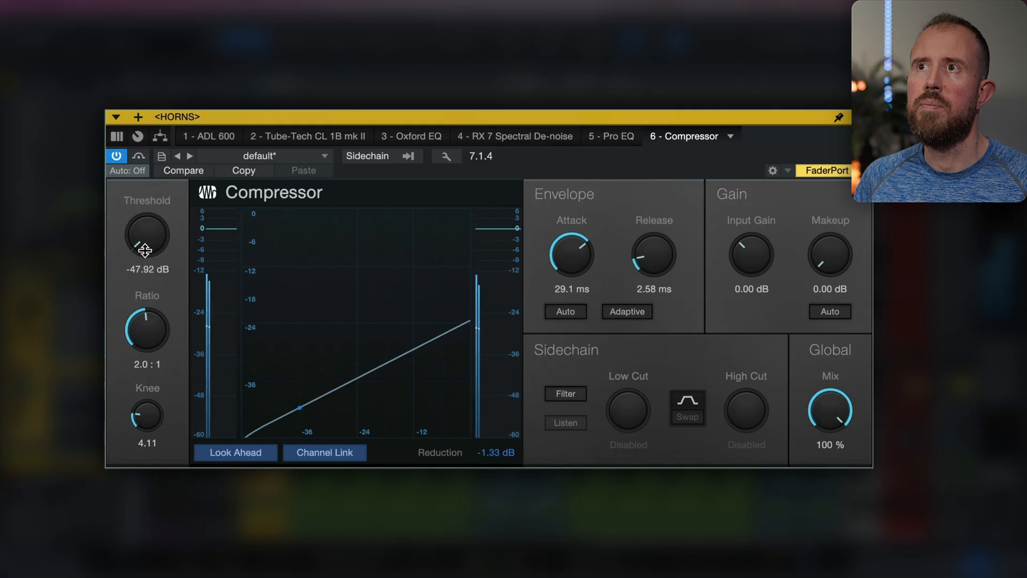
drag(146, 235, 151, 233)
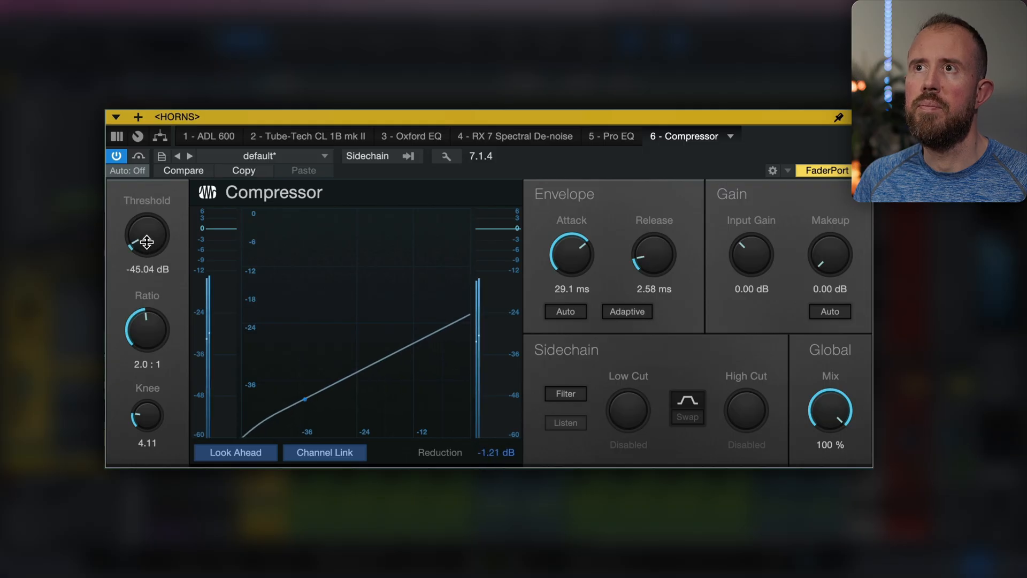
drag(146, 236, 149, 234)
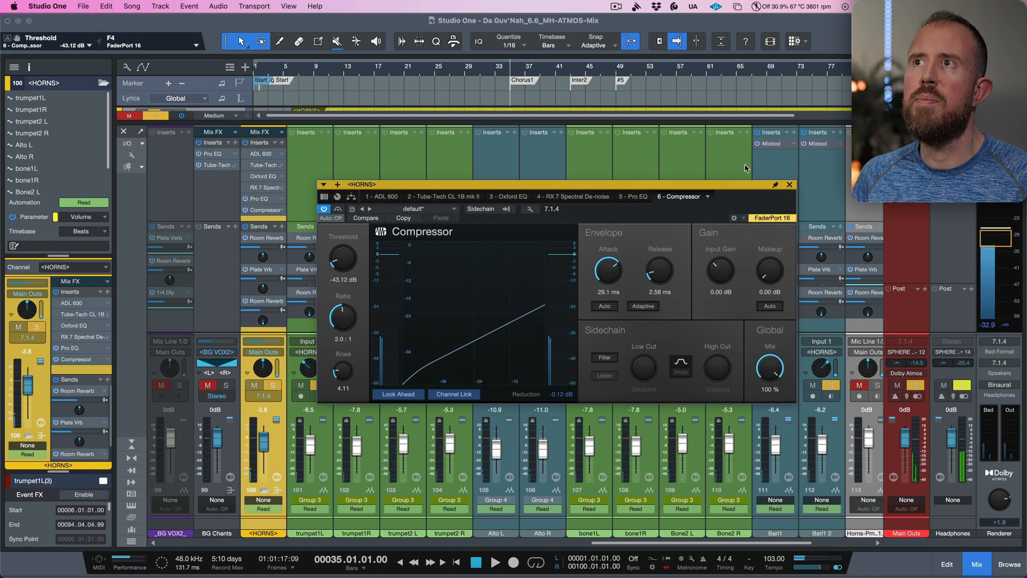
click(788, 184)
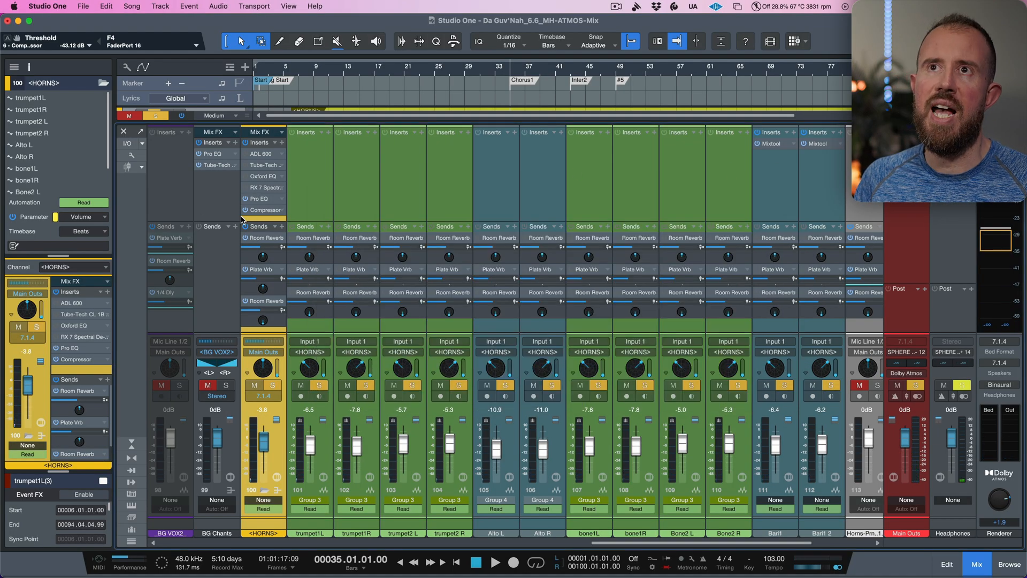
mouse_move(666, 211)
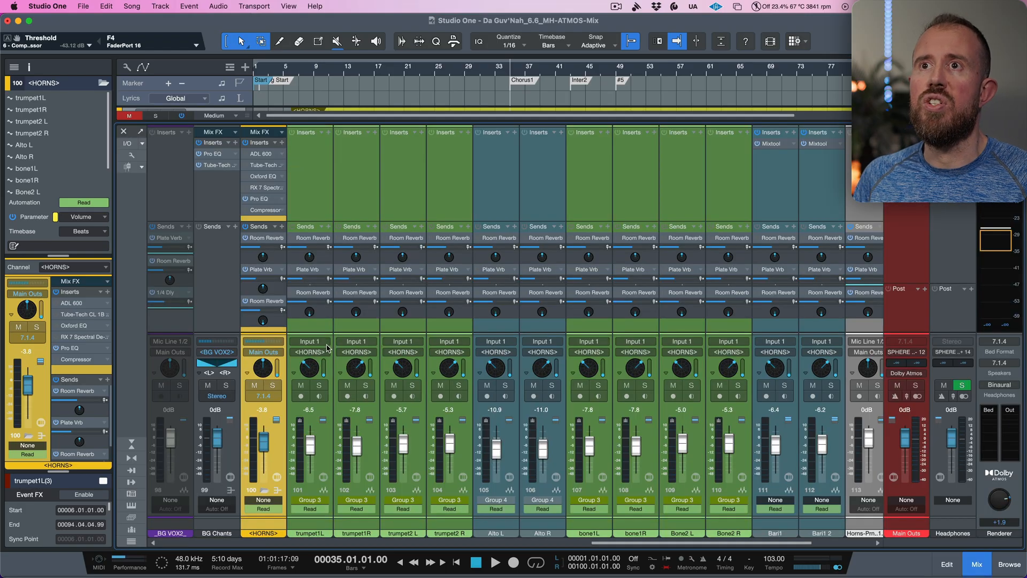
Select the trumpet channels and bring up trumpet1L's Surround Panner at -45° front-left.
click(357, 340)
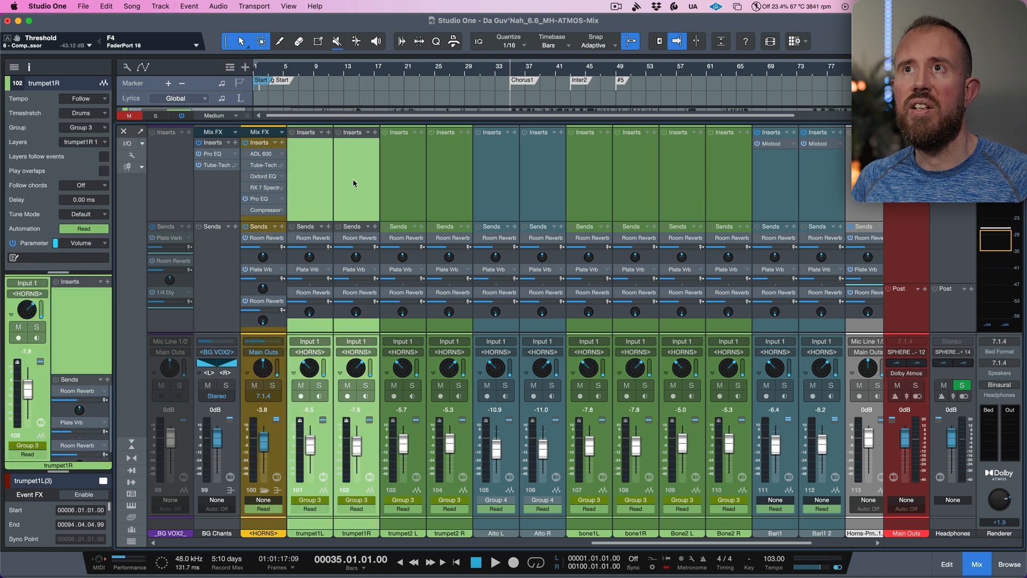
click(494, 562)
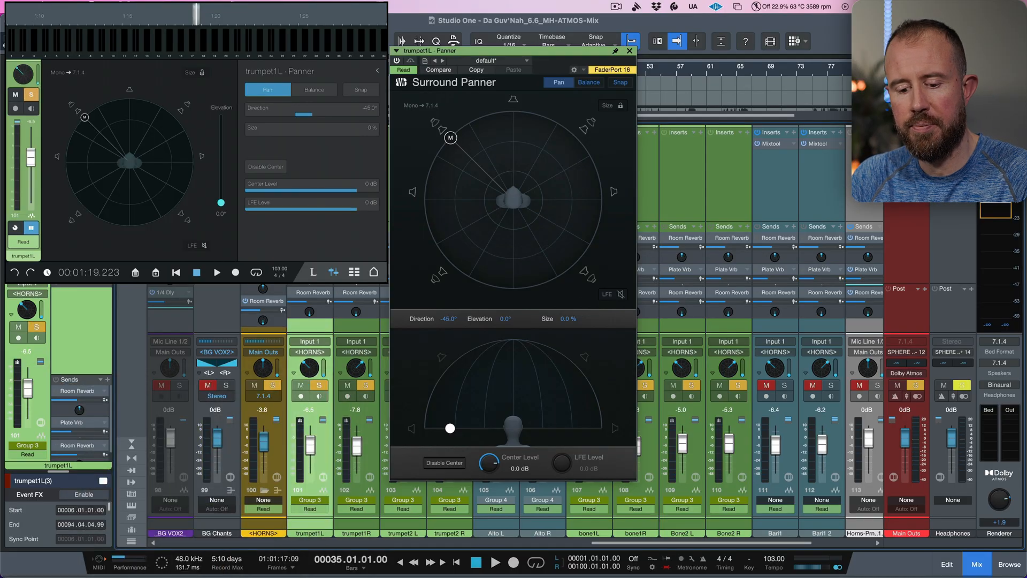
Check trumpet1R at about 68° right with 25% size, then close its panner.
click(365, 385)
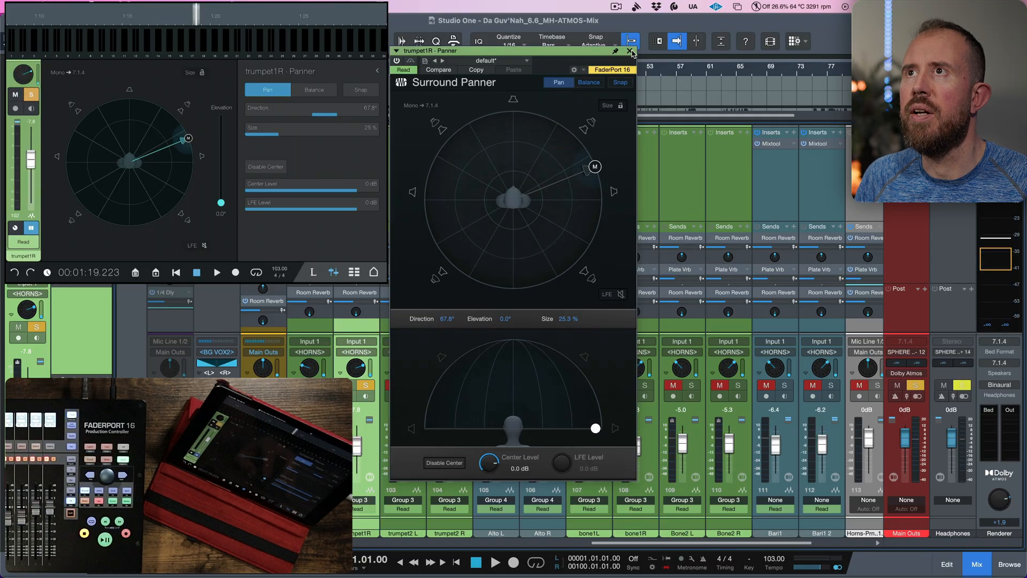
click(629, 51)
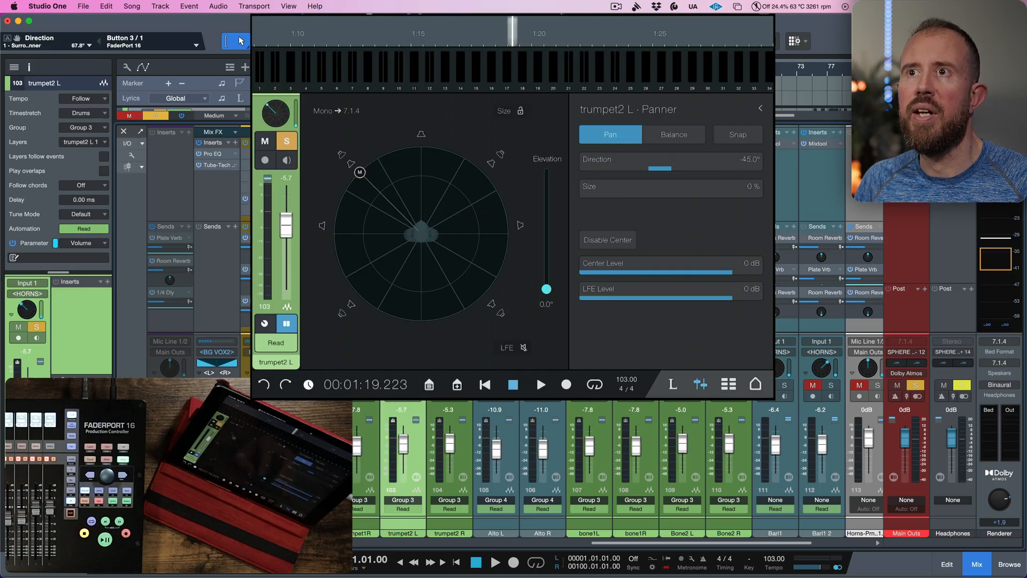
Step through to trumpet2 R at 72.4° right and swing Alto L to about -131.3° rear-left.
click(540, 384)
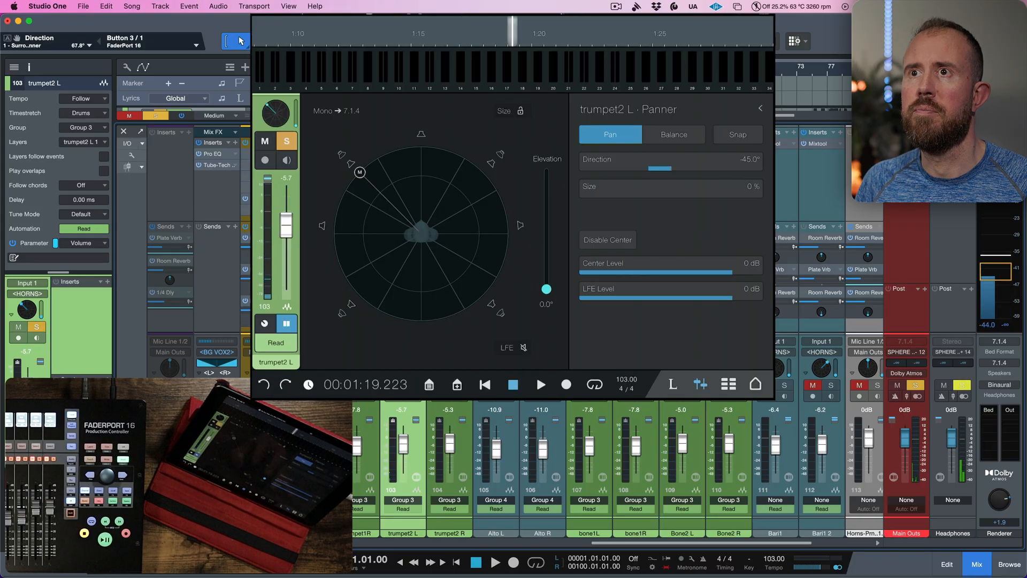
click(539, 384)
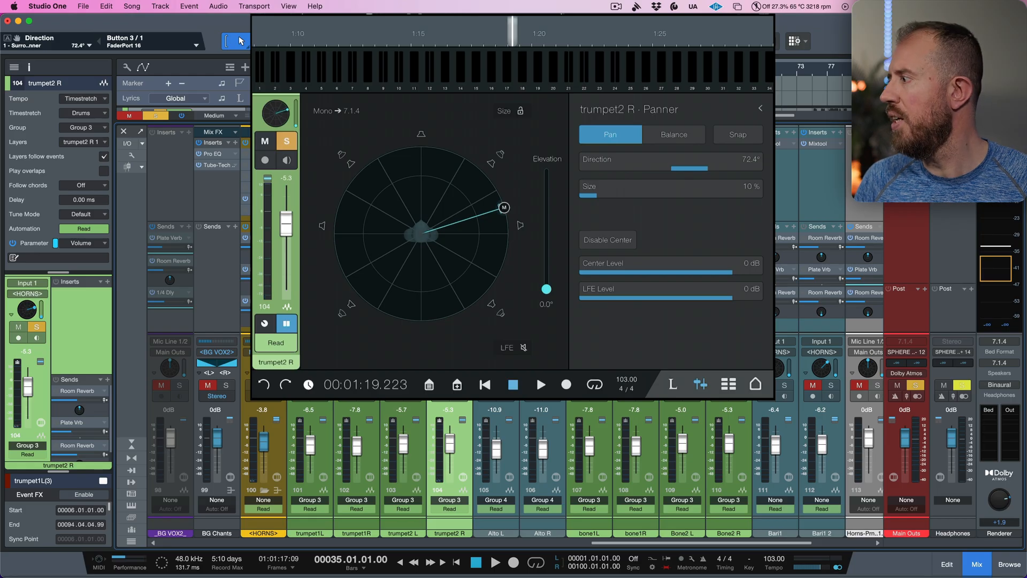
click(541, 384)
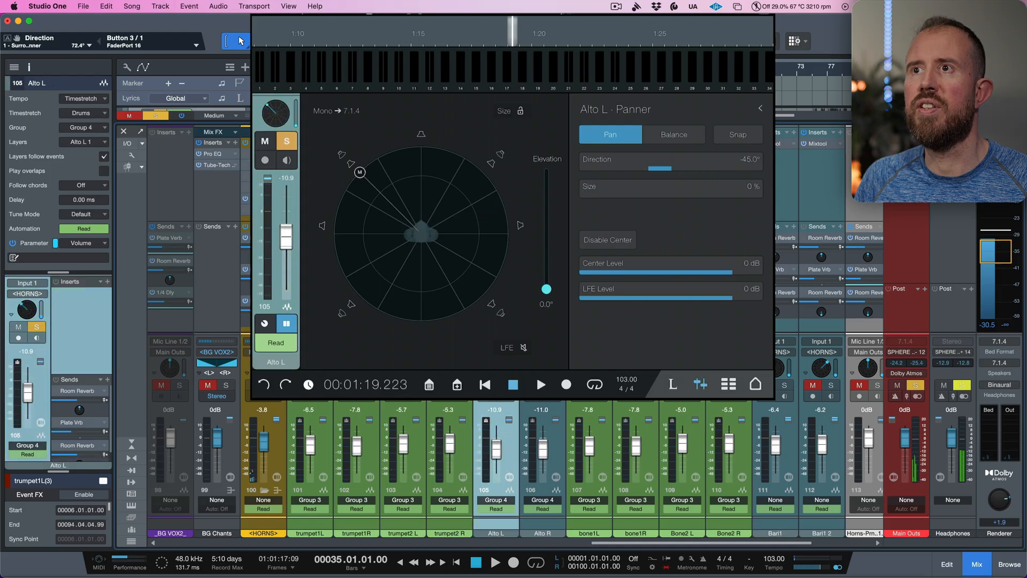
click(540, 384)
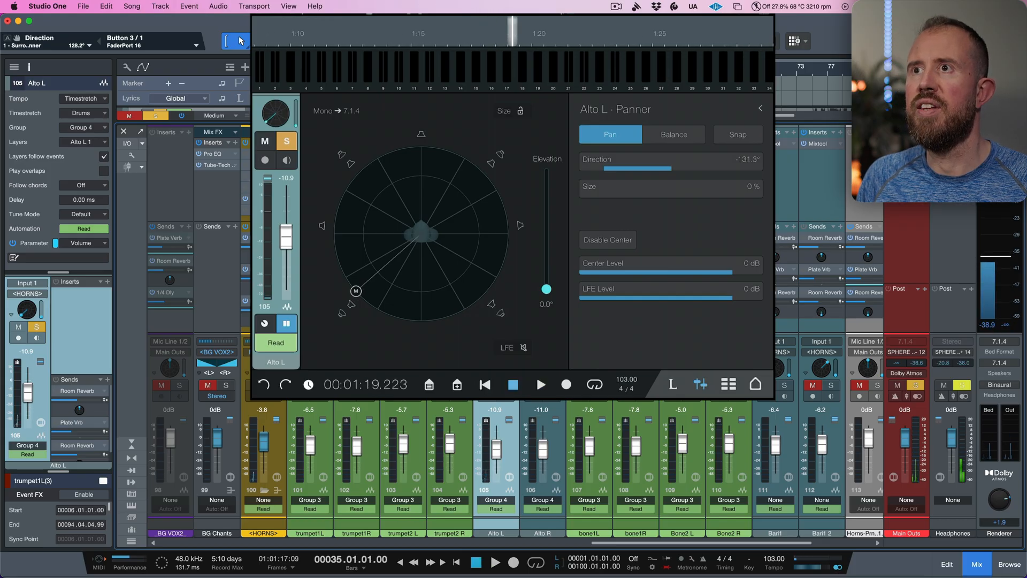
click(540, 384)
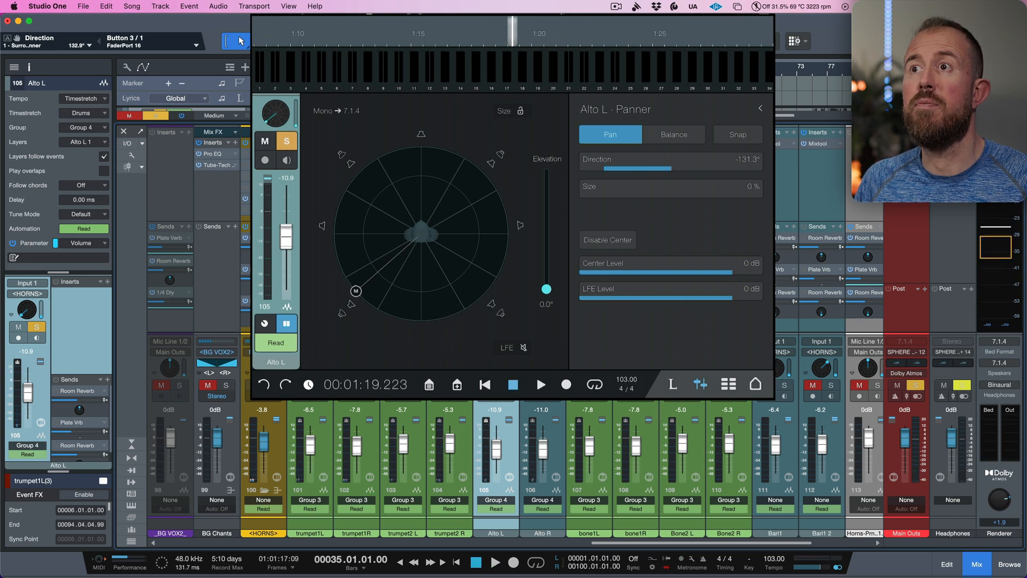
Position bone1R and Bone2 L at about ±45° in the surround field.
click(539, 384)
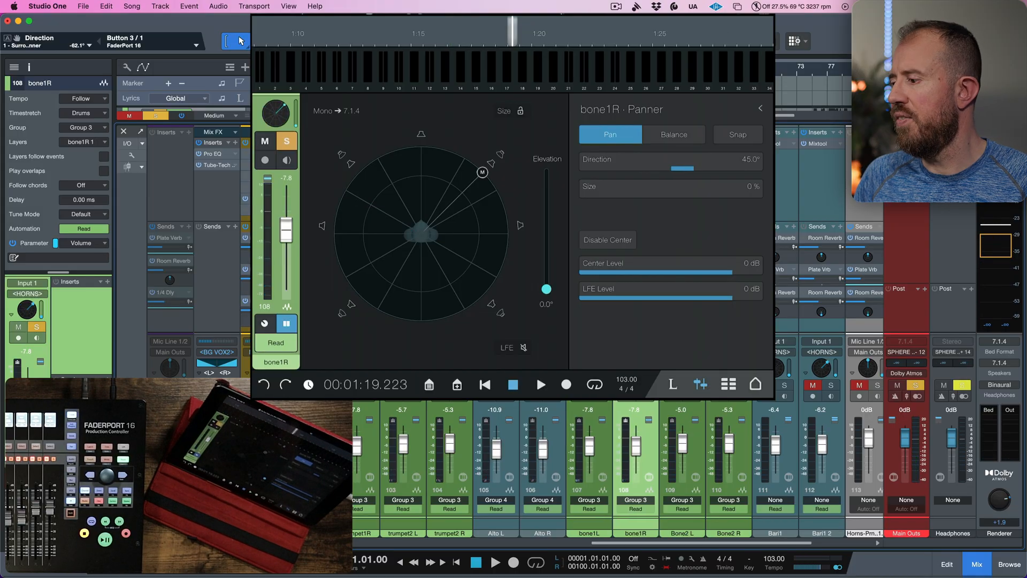
drag(483, 173, 498, 195)
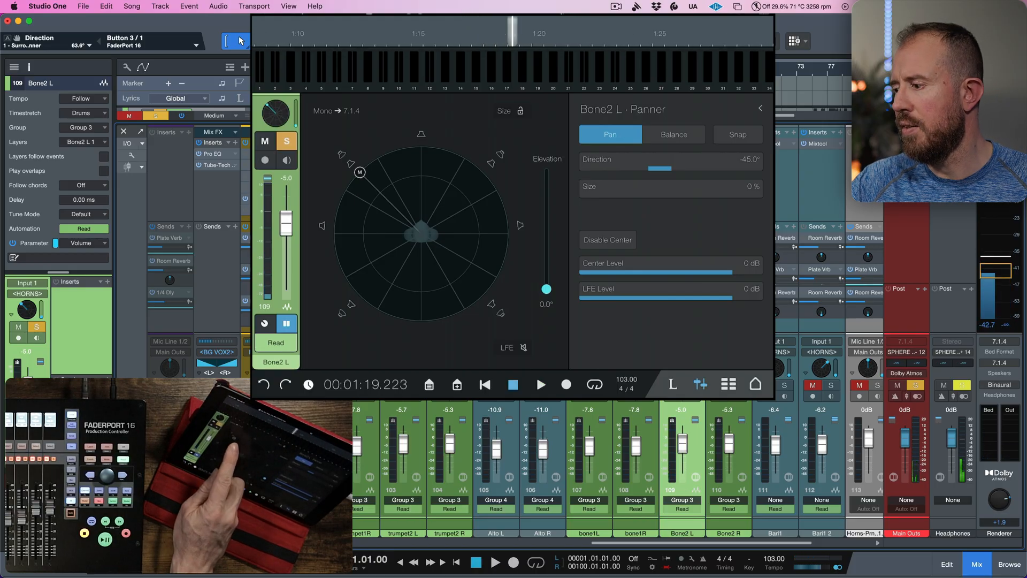
drag(359, 172, 346, 192)
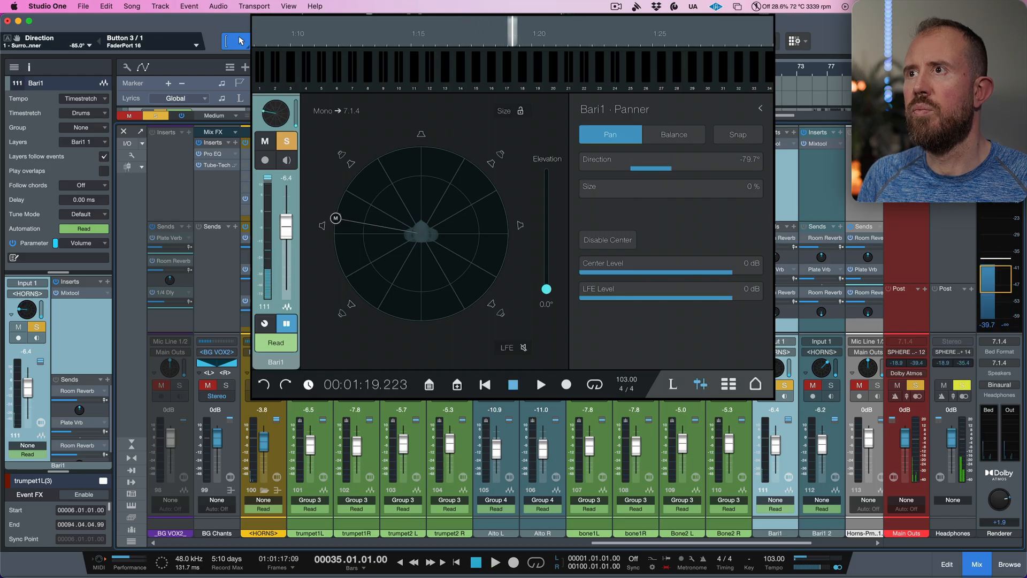
Pan Bari1 to about -85° left and Bari1 2 fully right at 90°, then play the mix.
drag(335, 217, 335, 226)
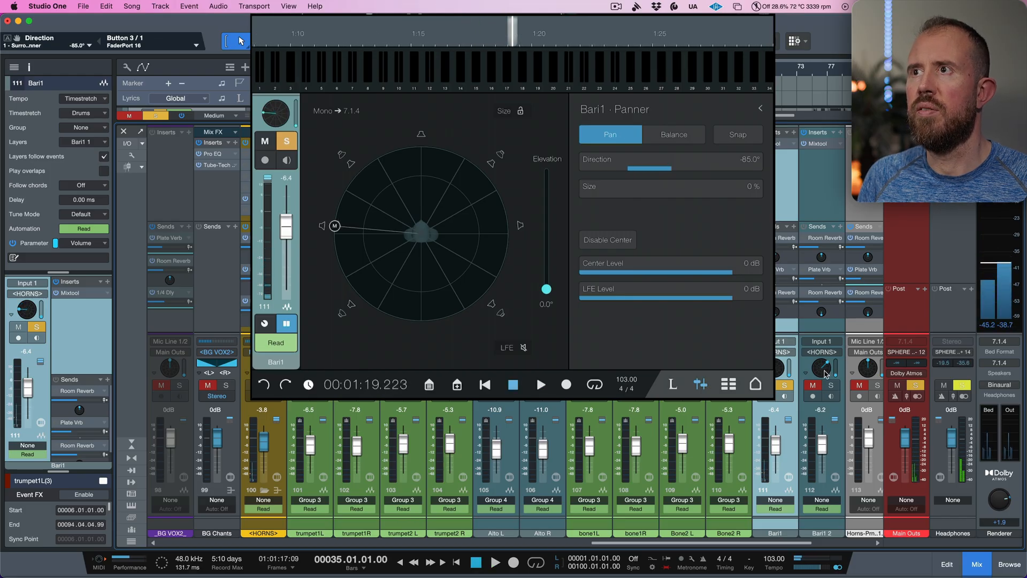
click(820, 369)
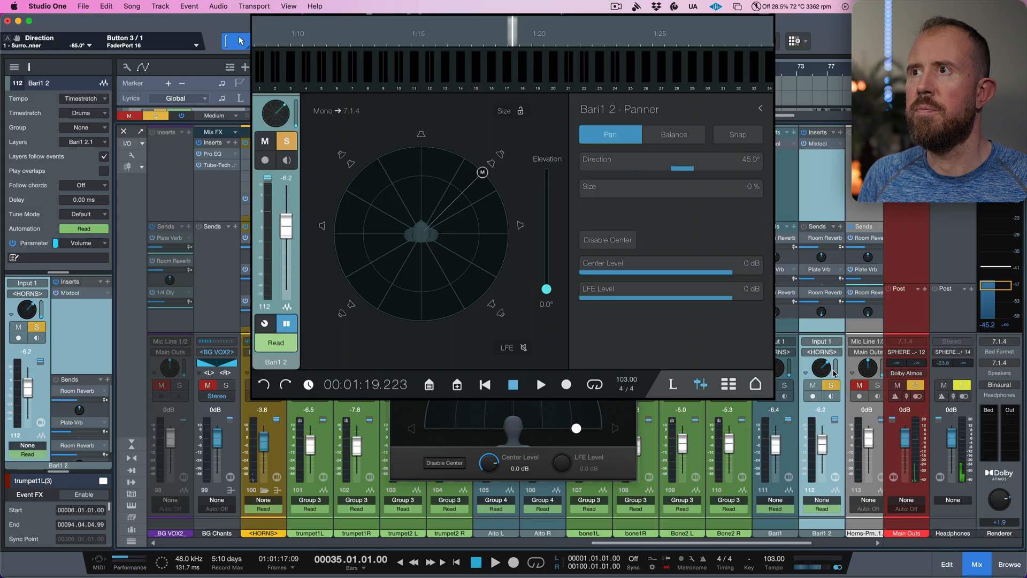
drag(482, 171, 507, 226)
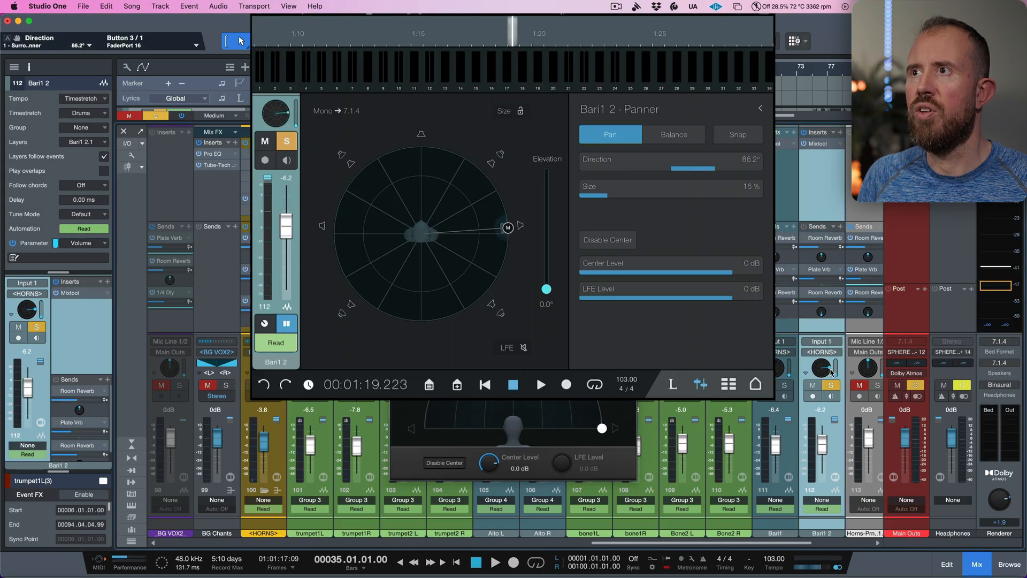
click(539, 385)
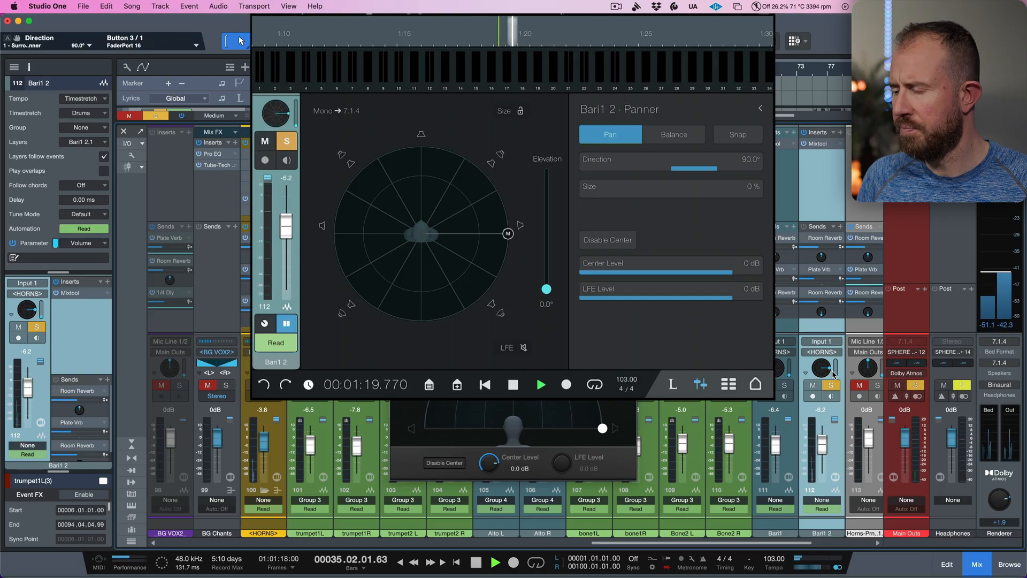
click(539, 384)
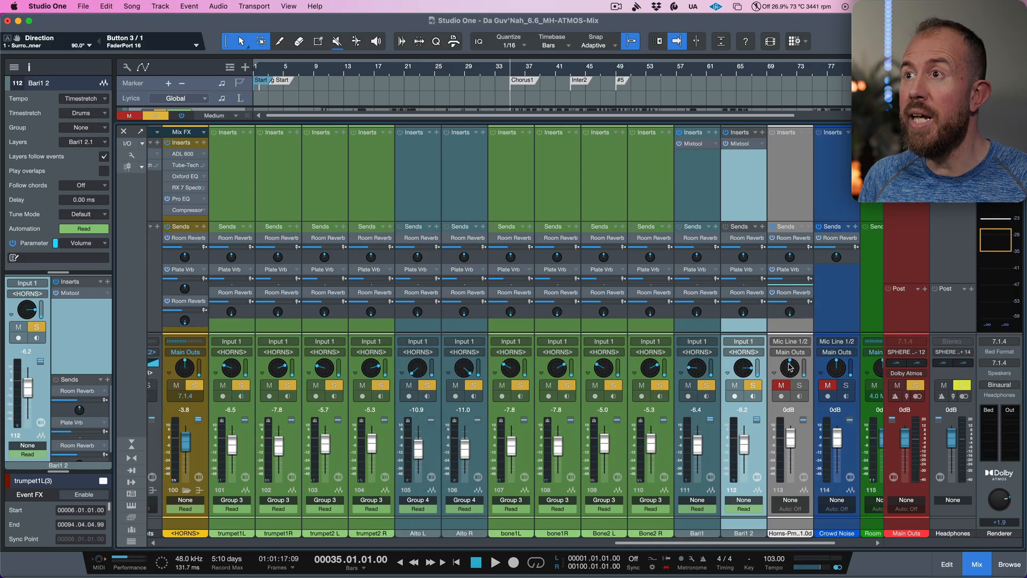
Mute the horn channels and return to the song's arrange view.
click(781, 385)
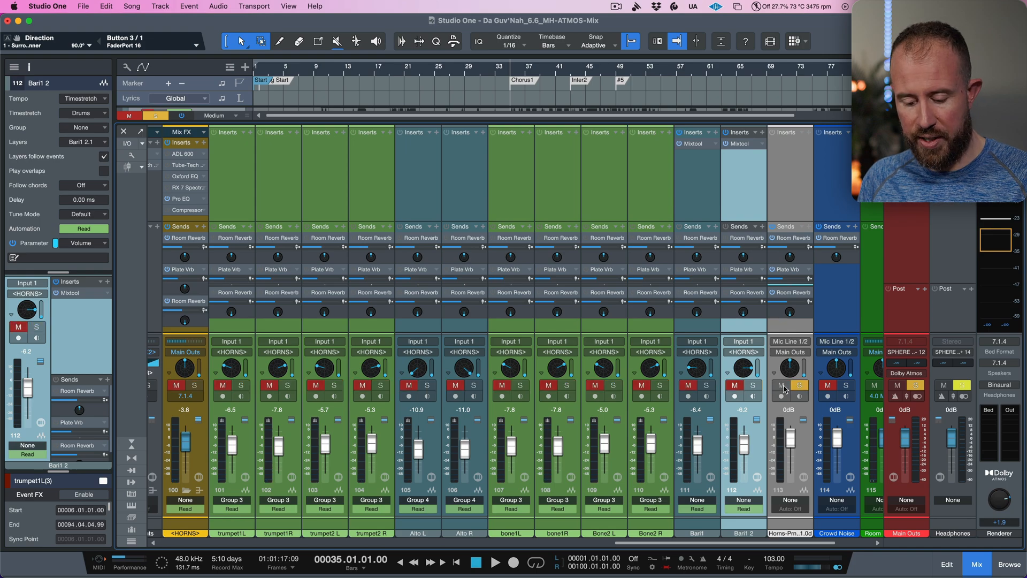
click(946, 564)
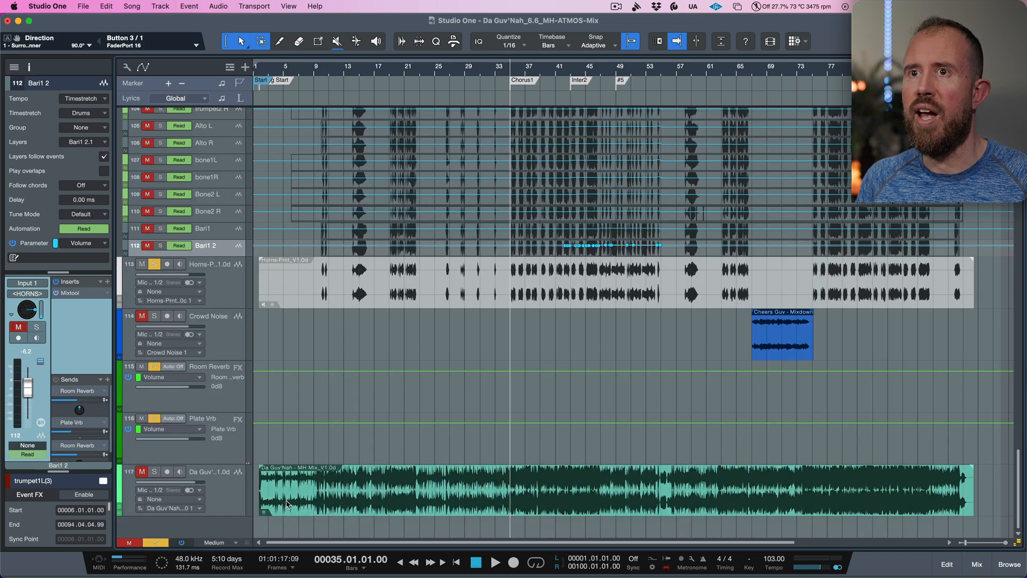